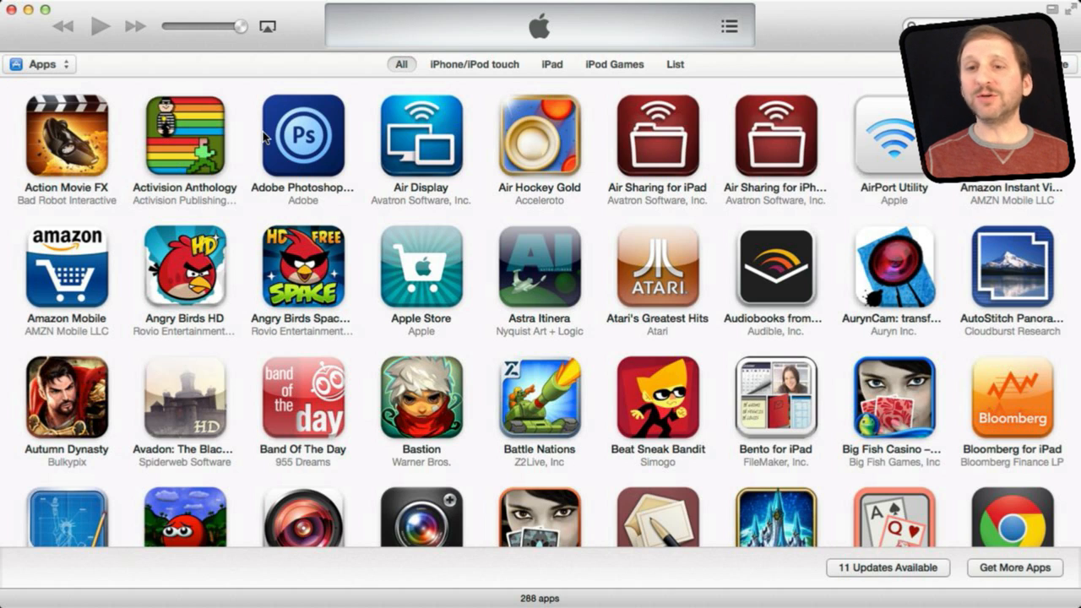
# - Browse down the app library and select an app in the grid
pyautogui.click(37, 64)
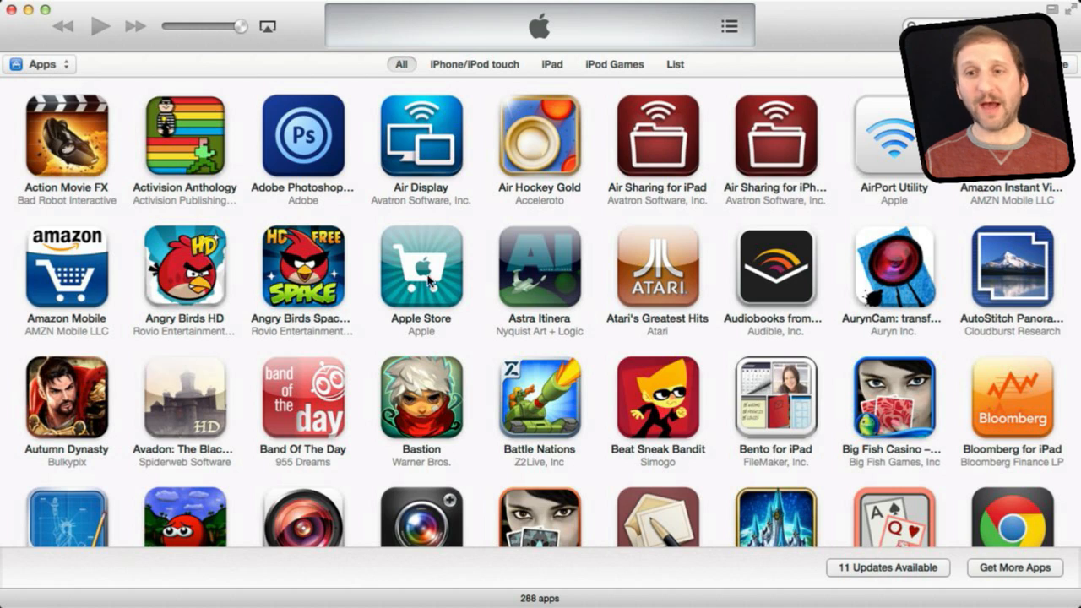
pyautogui.moveTo(296, 304)
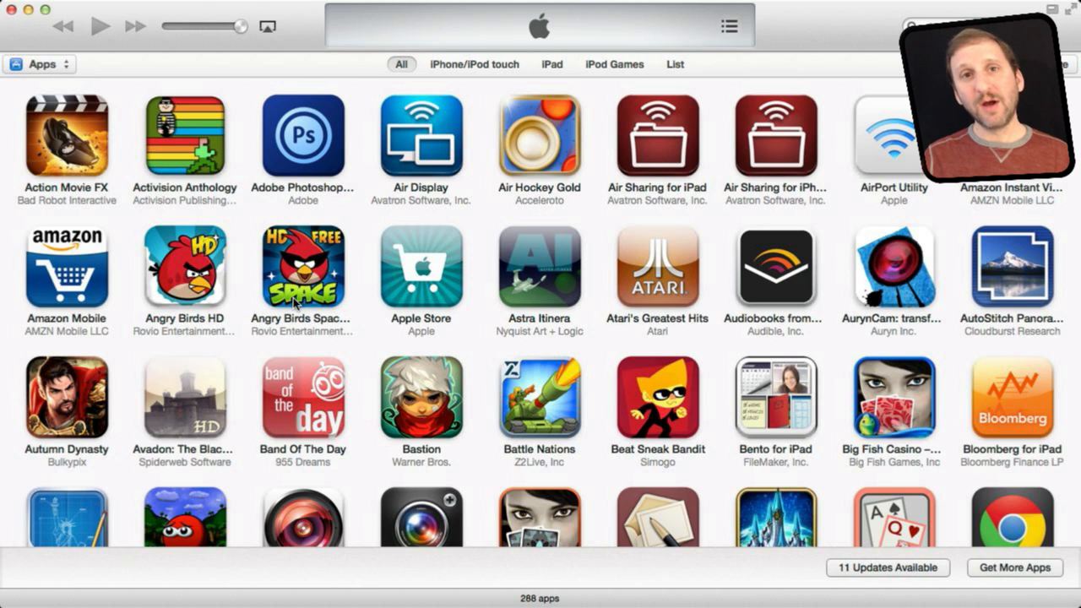
pyautogui.moveTo(336, 227)
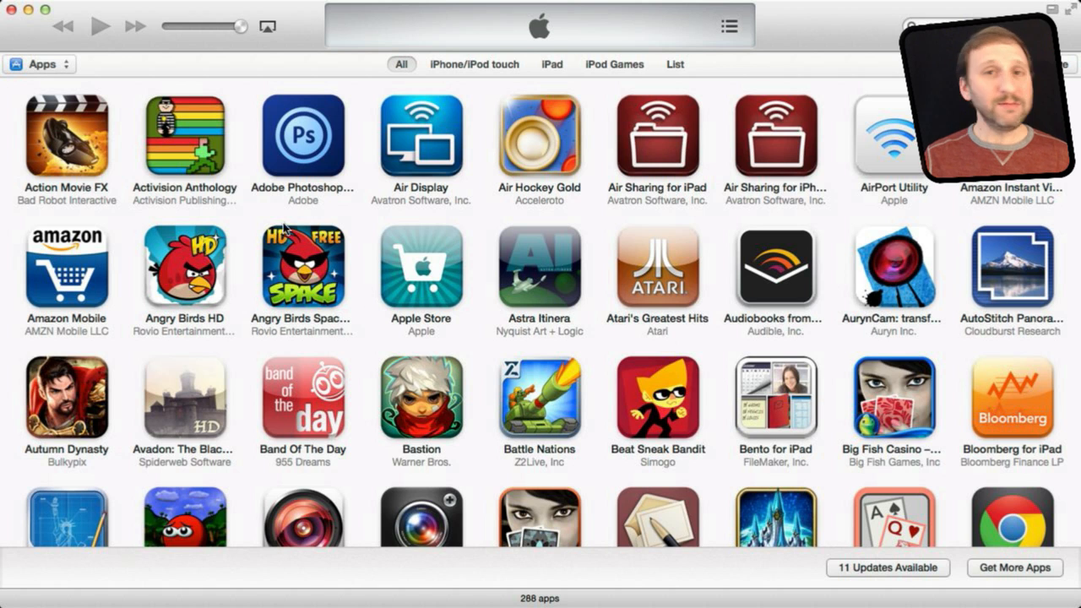
pyautogui.moveTo(193, 331)
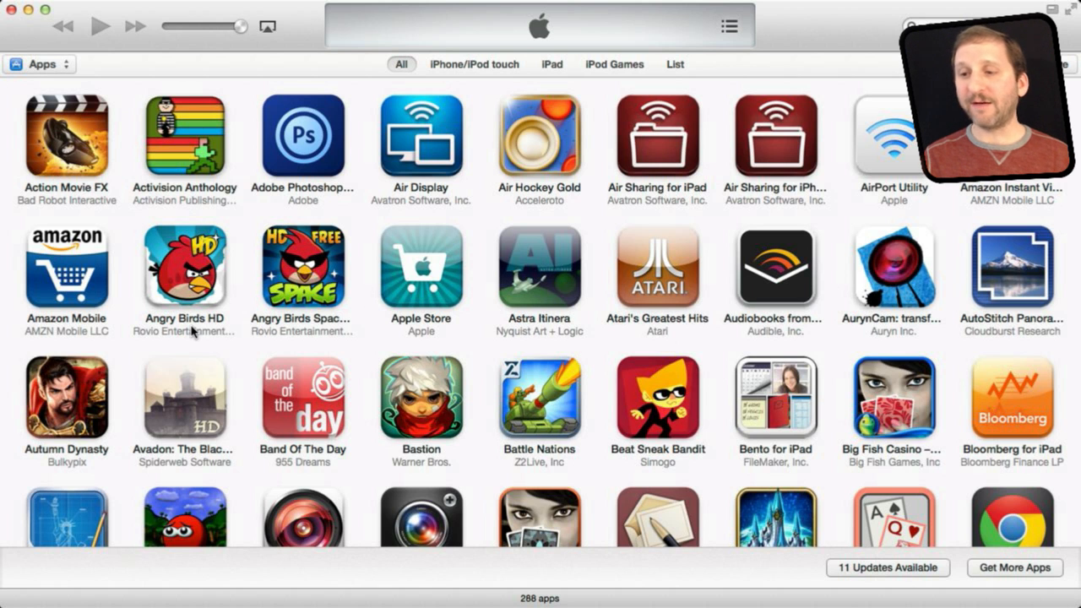
pyautogui.scroll(-3)
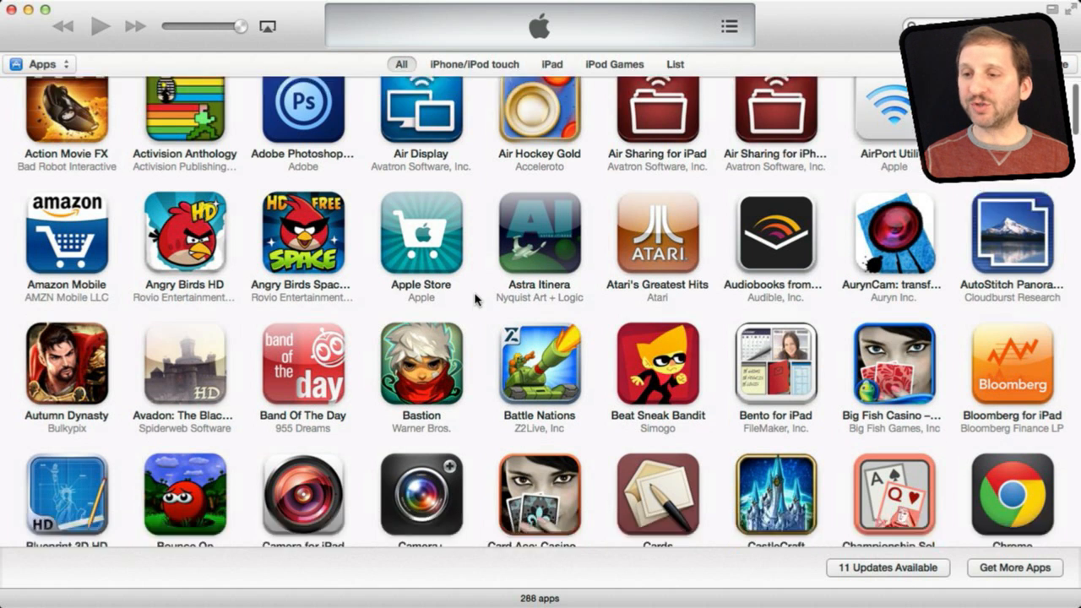
pyautogui.scroll(-3)
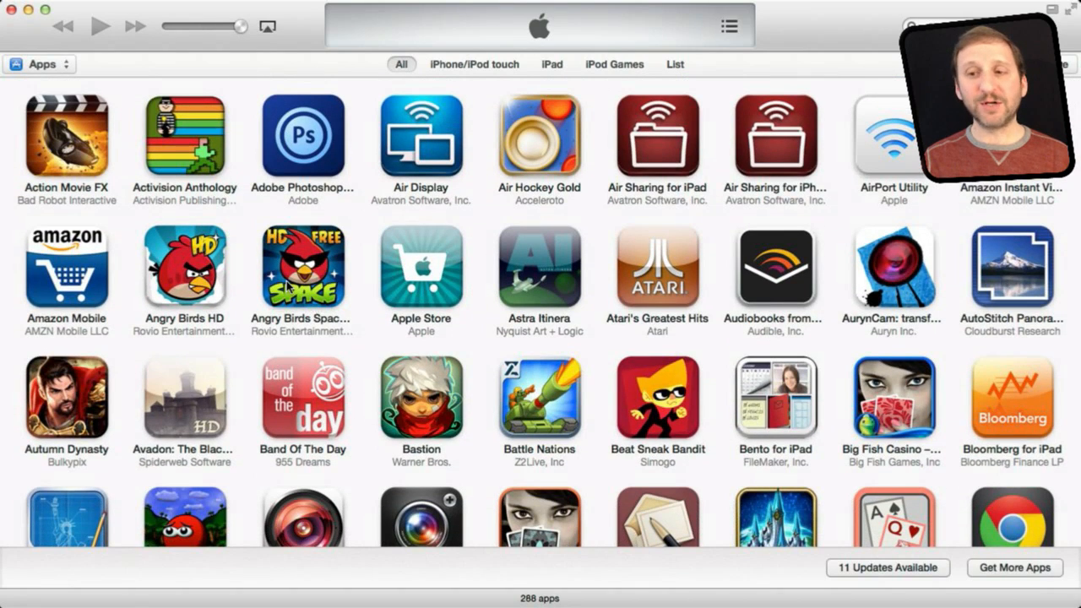
pyautogui.click(302, 268)
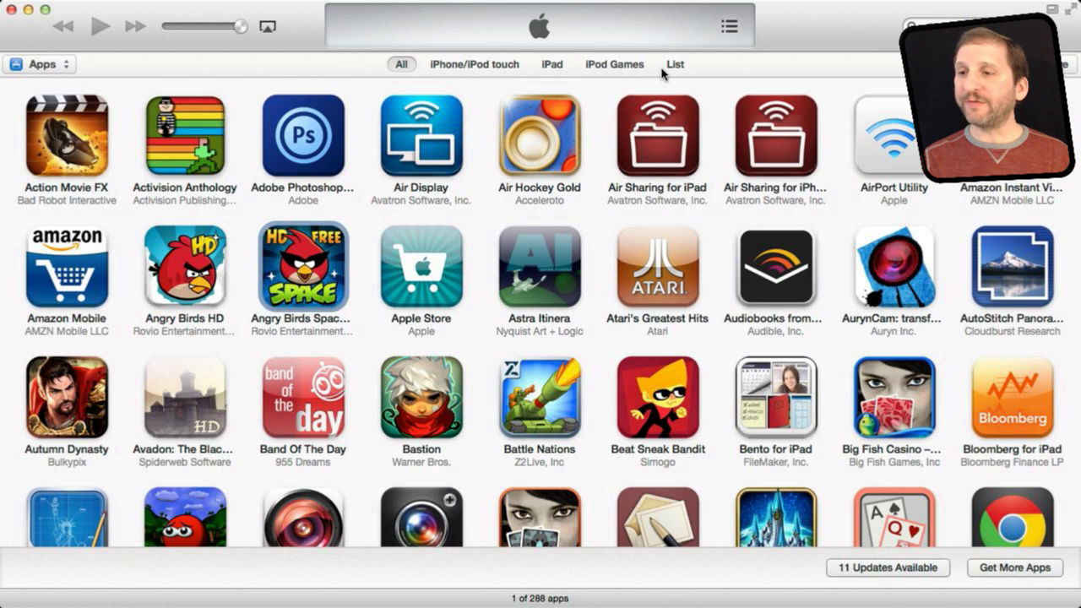
# - Show apps as a table sorted by size, largest first, and select Infinity Blade (595.3 MB)
pyautogui.click(676, 64)
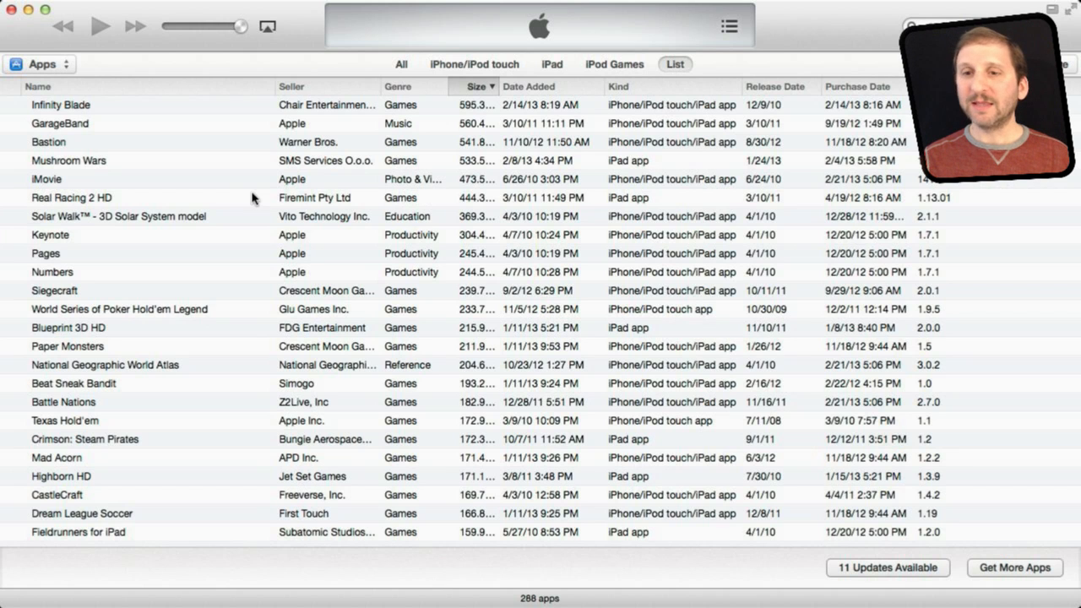
pyautogui.click(37, 86)
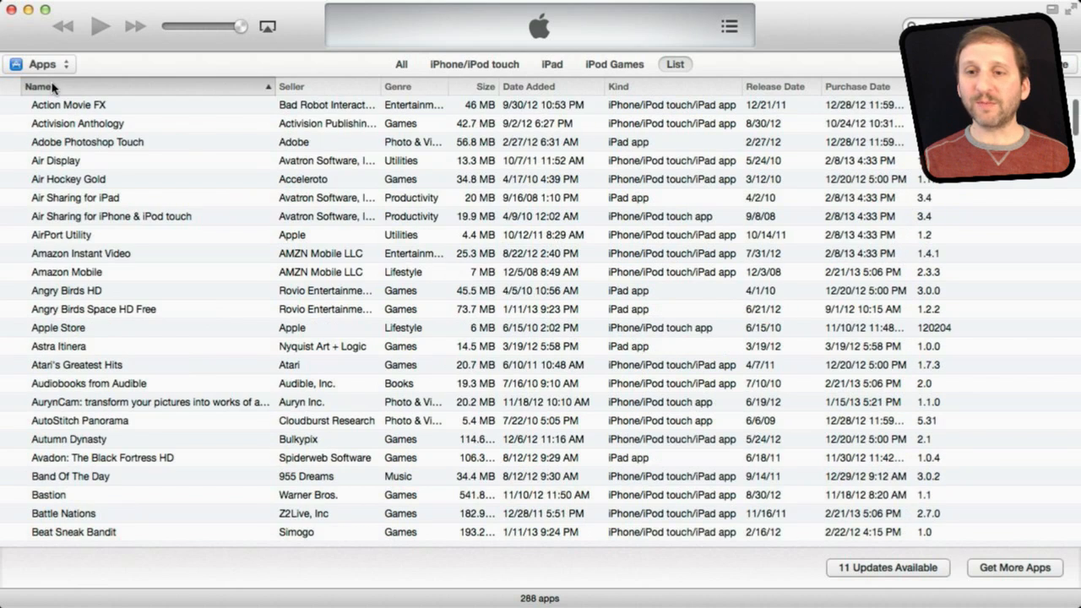
pyautogui.moveTo(446, 94)
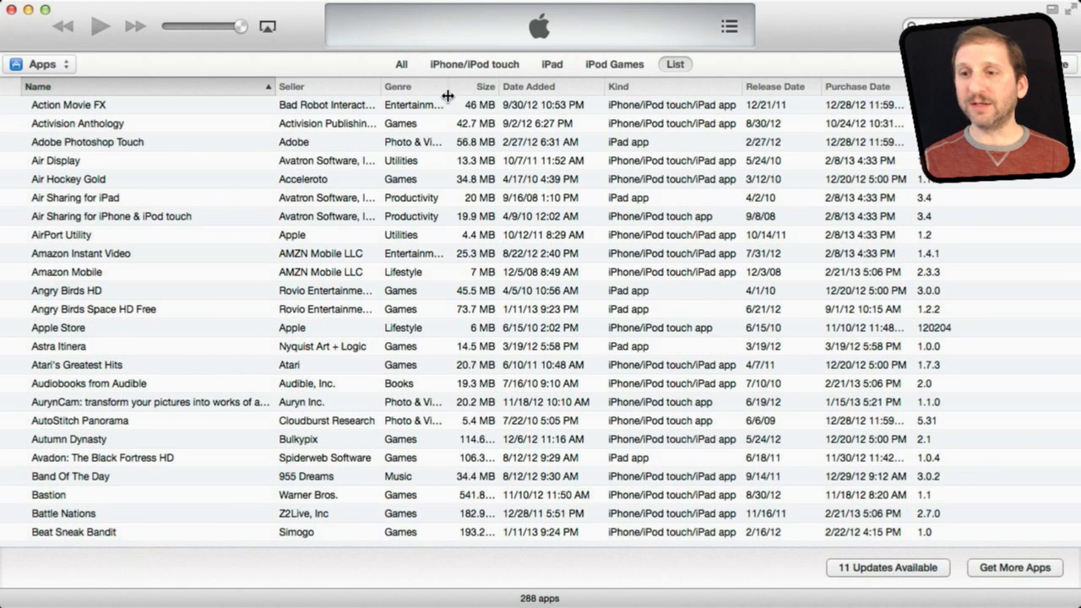
pyautogui.moveTo(84, 94)
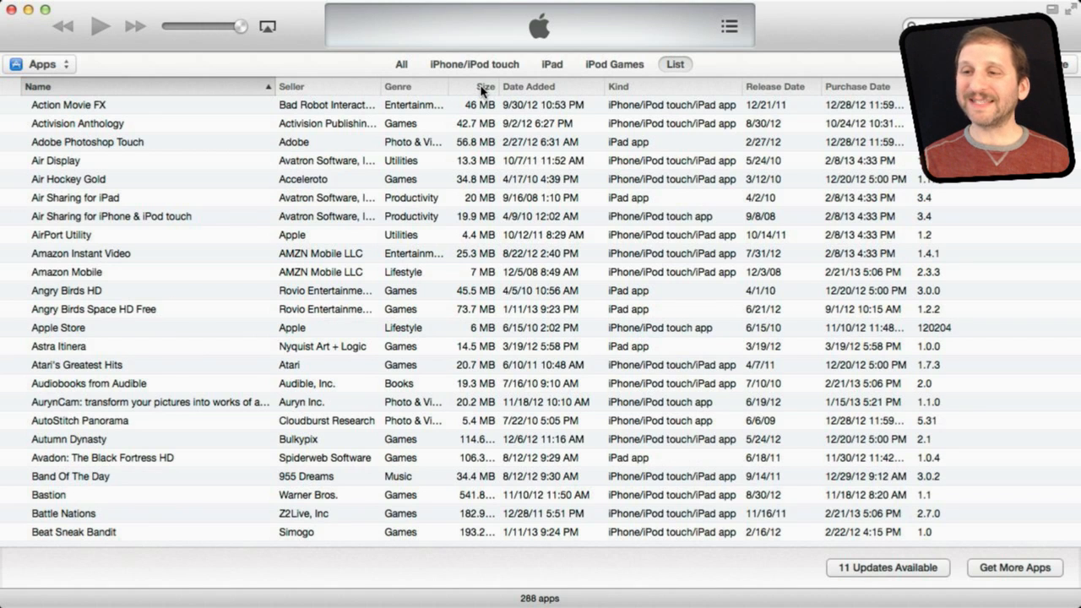
pyautogui.click(476, 86)
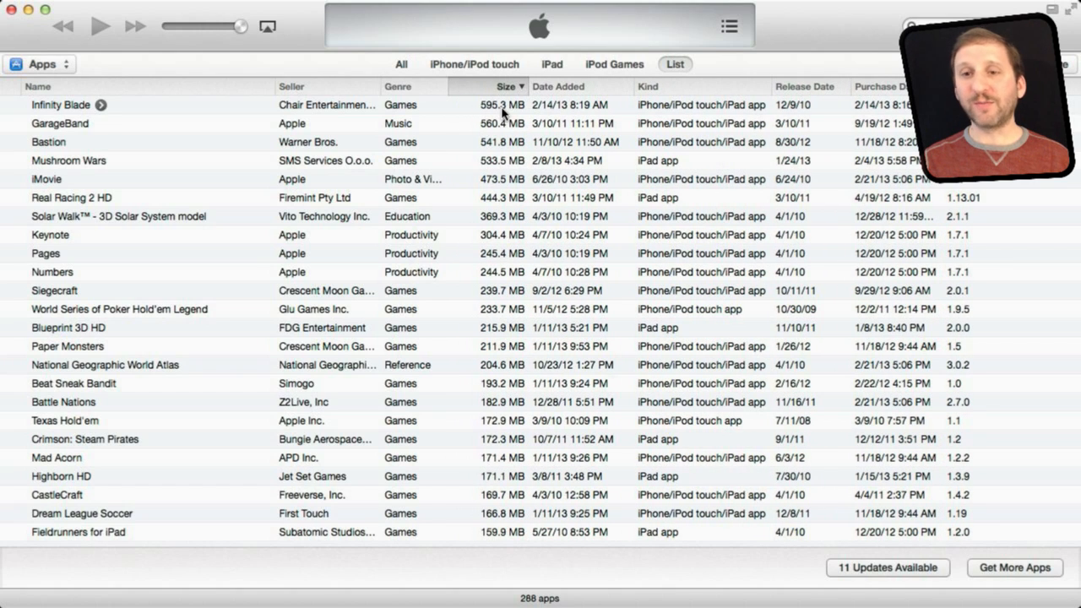
pyautogui.moveTo(430, 111)
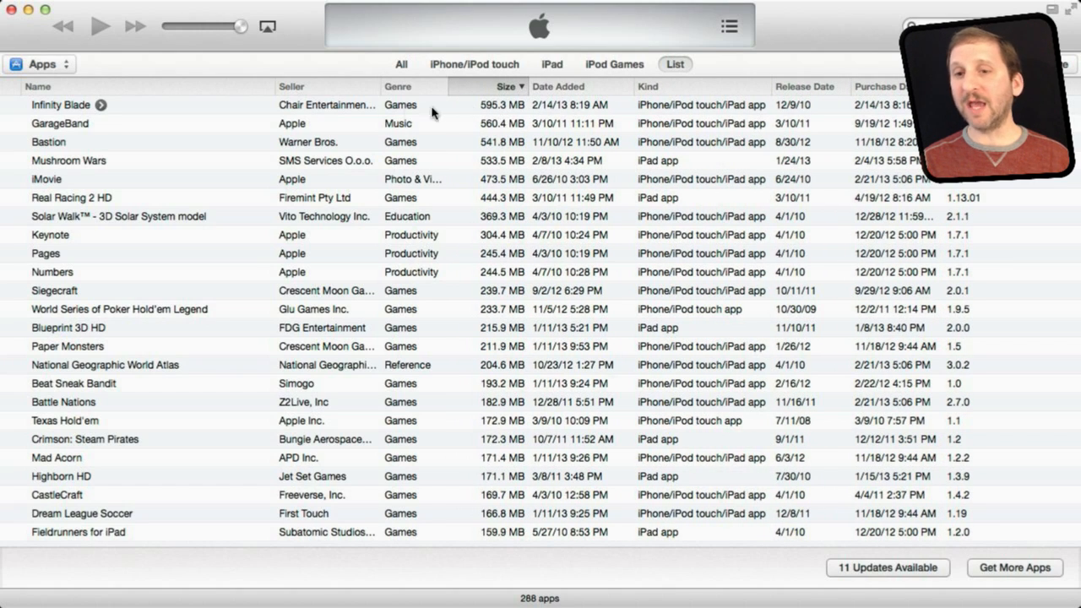
pyautogui.moveTo(493, 113)
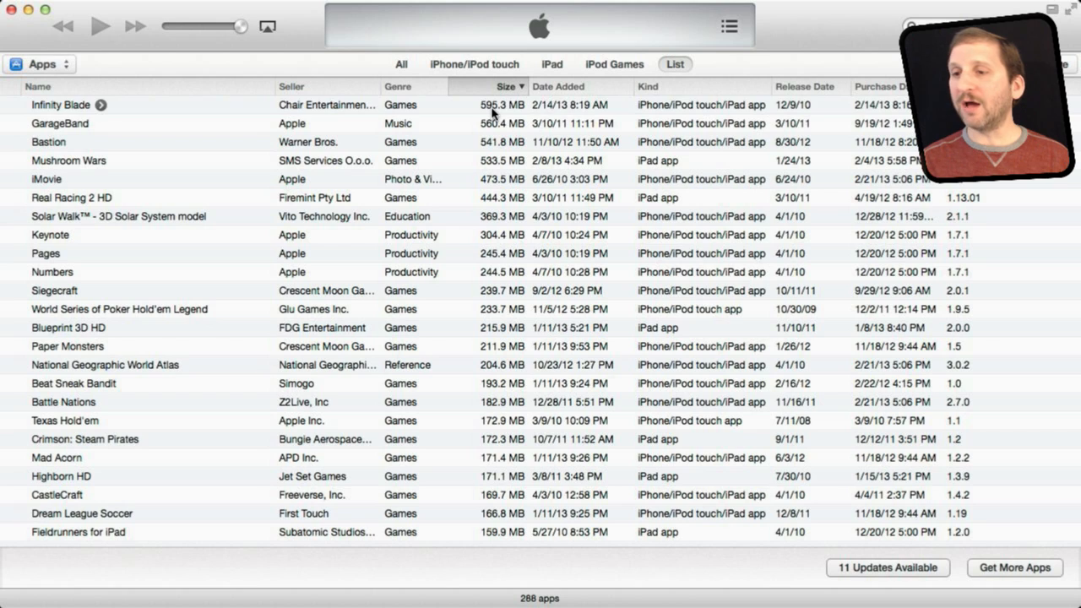
pyautogui.click(60, 105)
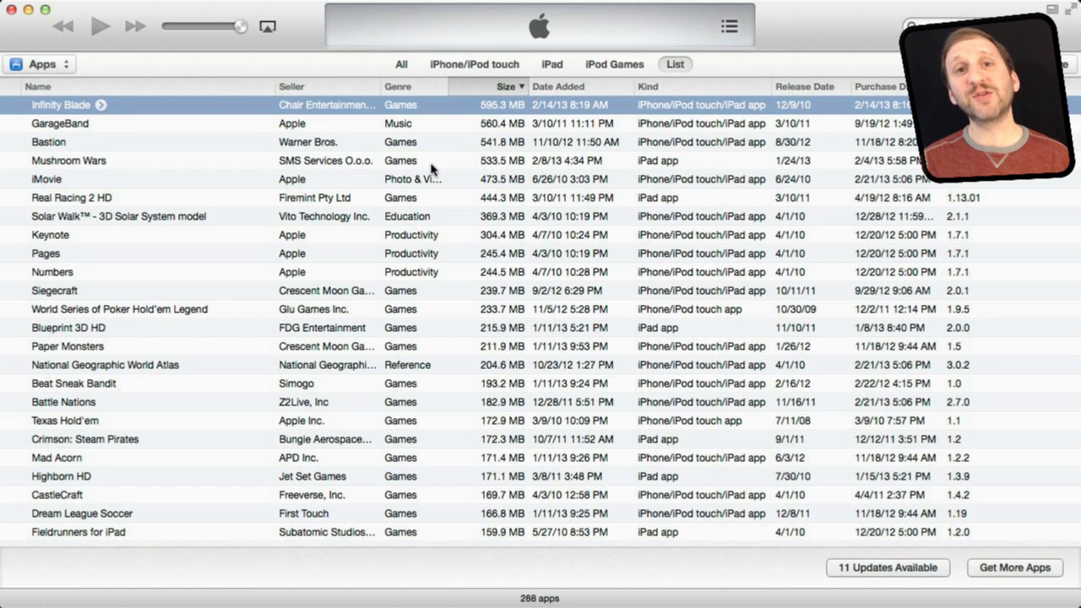
pyautogui.moveTo(227, 125)
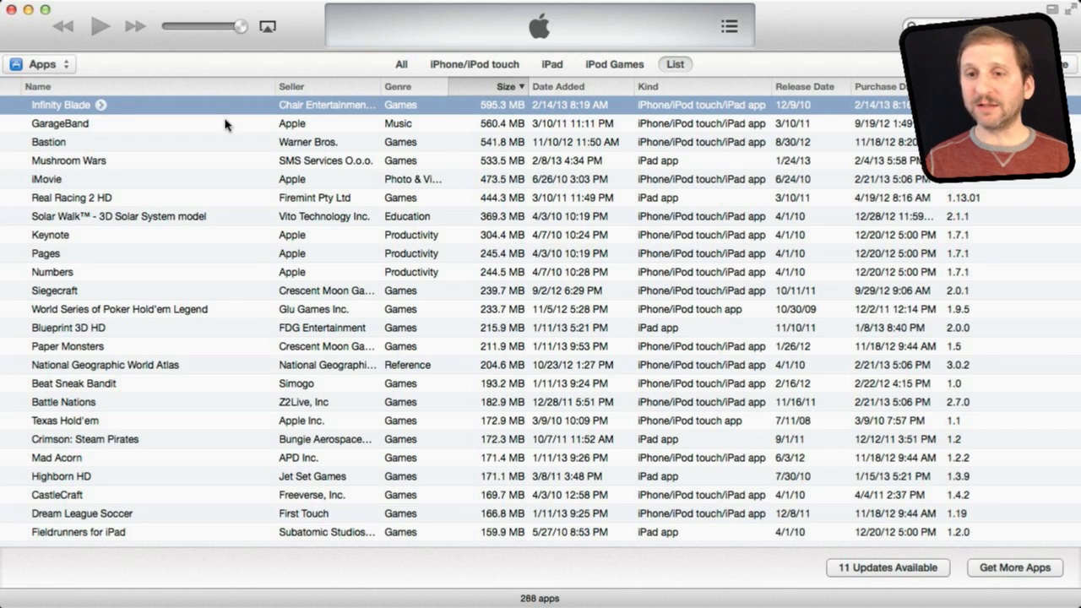
pyautogui.moveTo(152, 257)
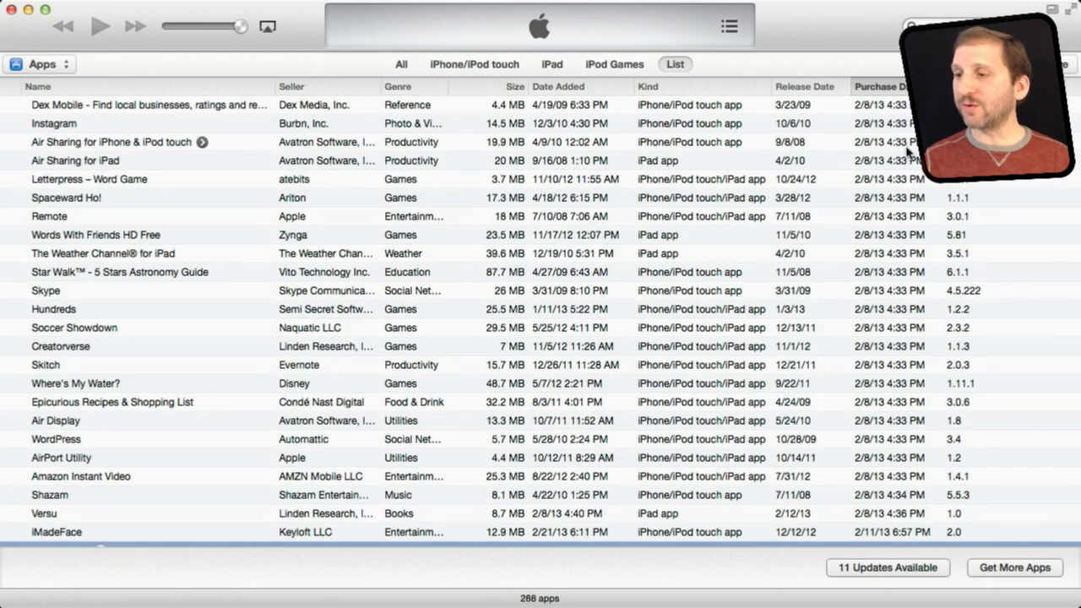
# - Scroll down through the app table ordered by purchase date
pyautogui.scroll(-3)
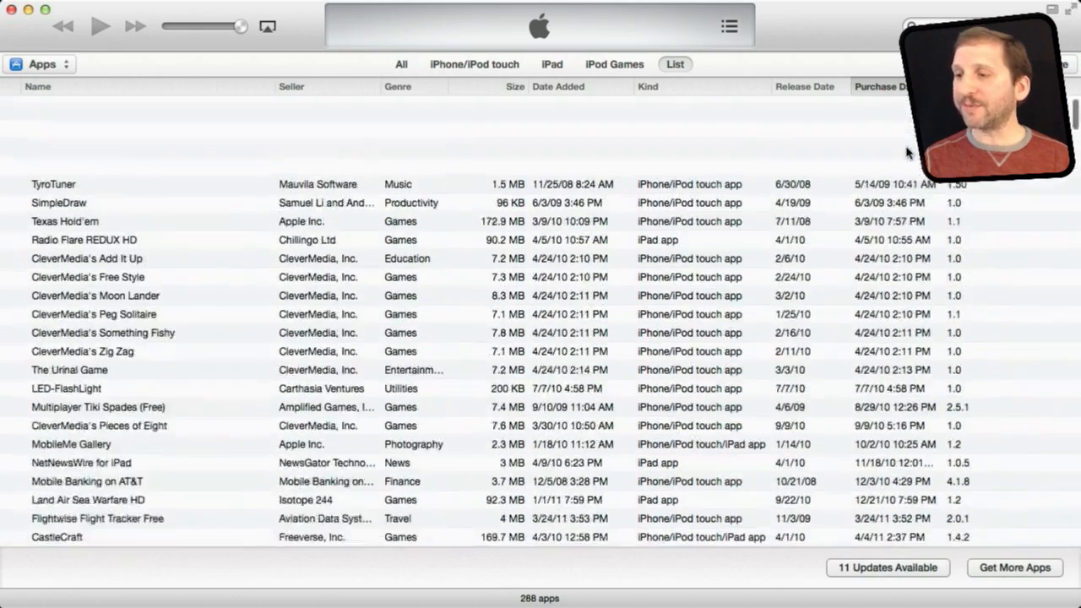
pyautogui.scroll(-3)
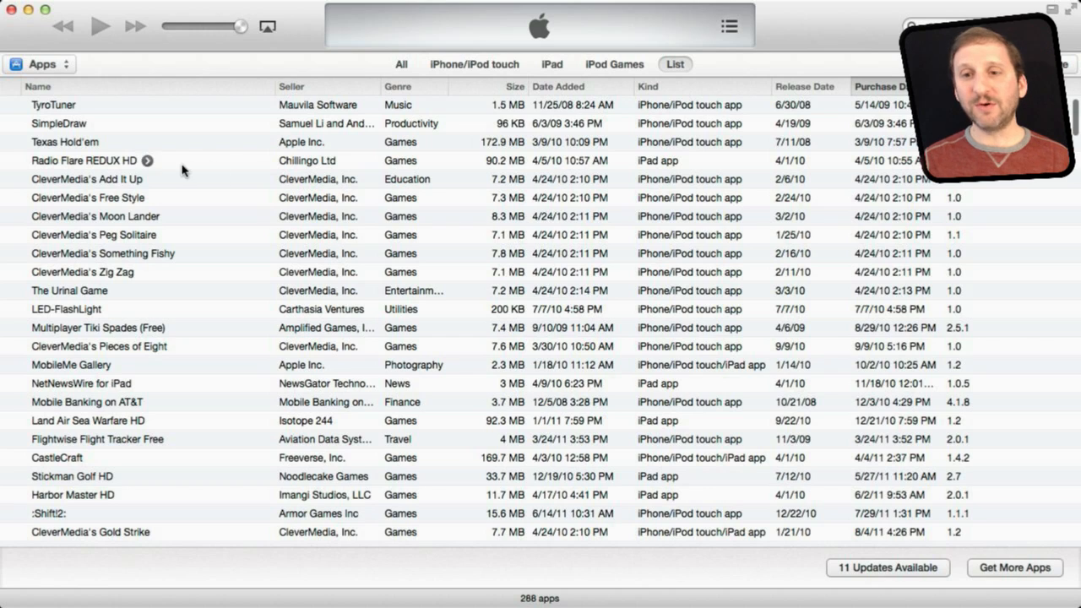
pyautogui.moveTo(152, 178)
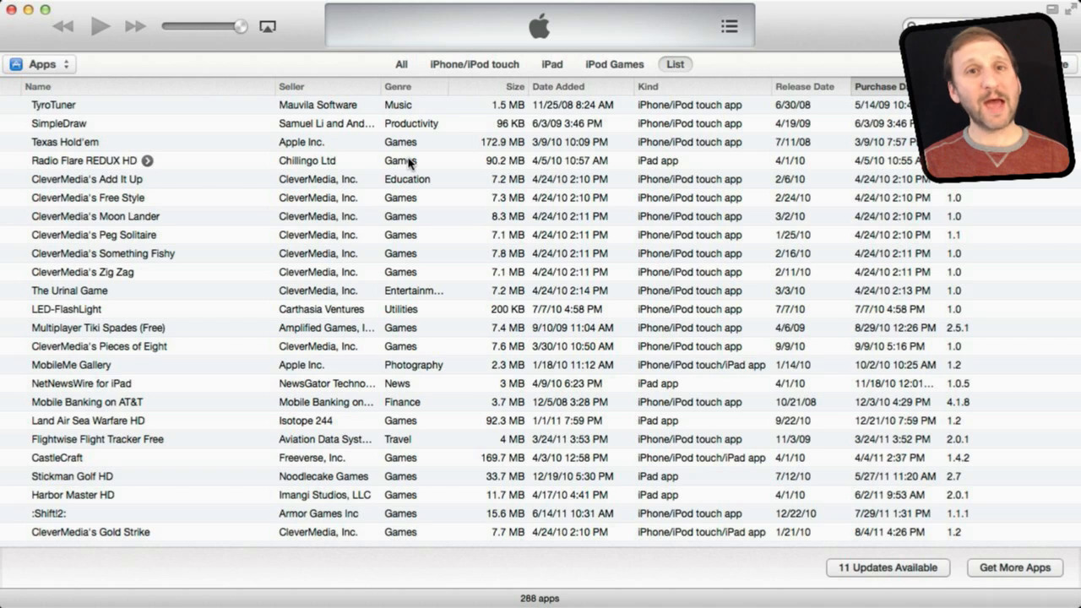
pyautogui.moveTo(98, 375)
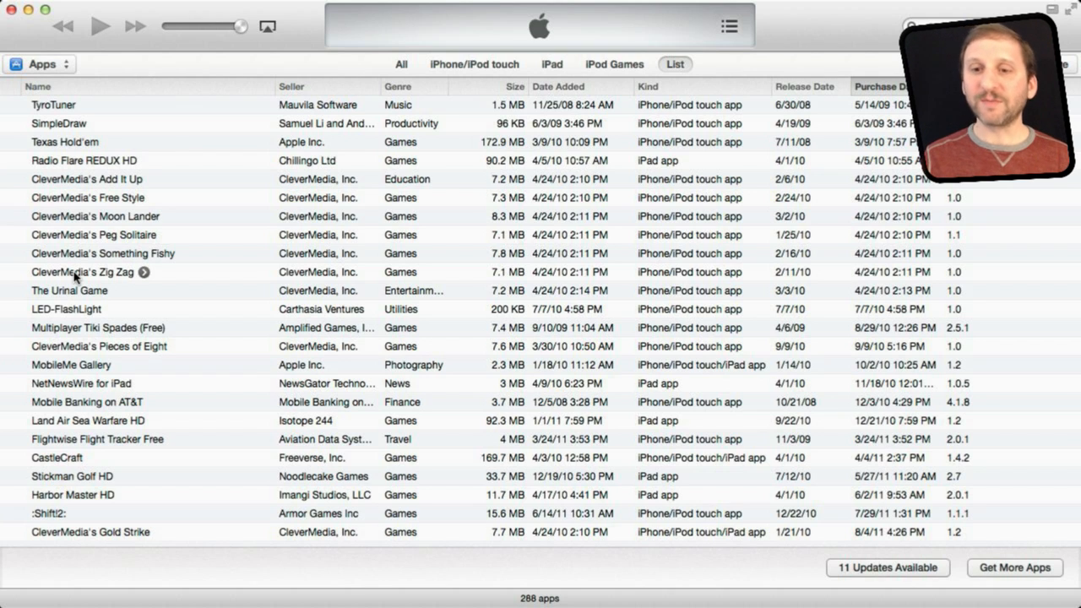
pyautogui.moveTo(166, 402)
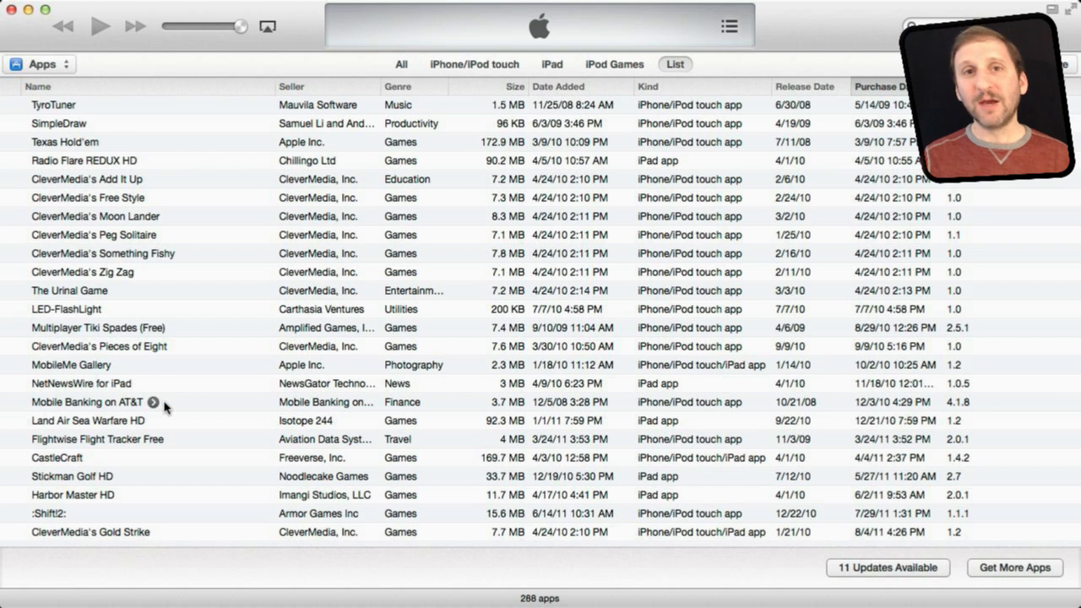
pyautogui.moveTo(247, 71)
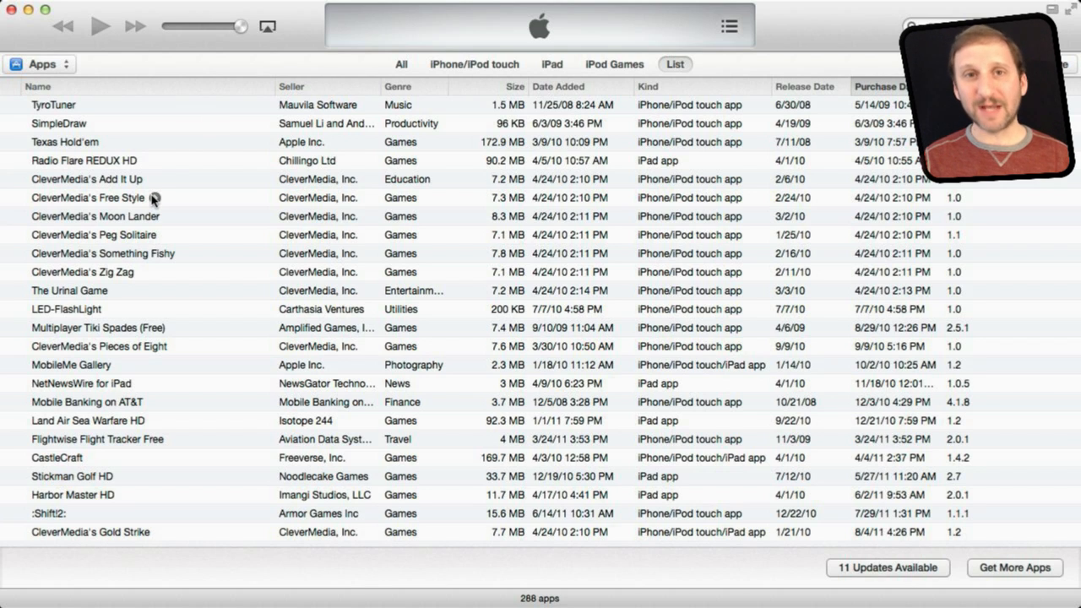
pyautogui.moveTo(537, 96)
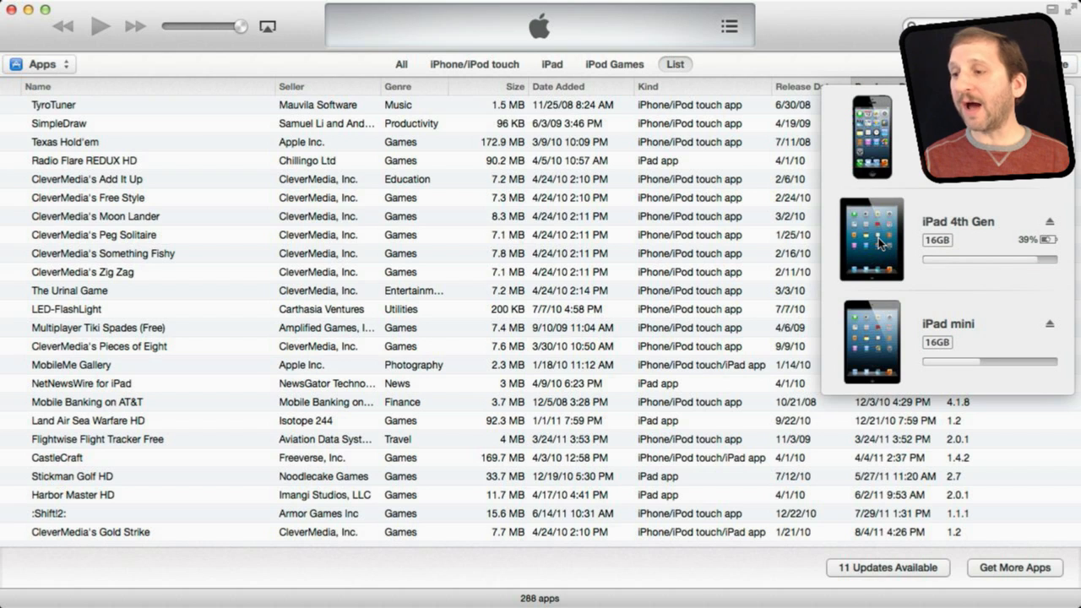
# - Choose iPad 4th Gen from the devices popover to reach its settings
pyautogui.click(871, 240)
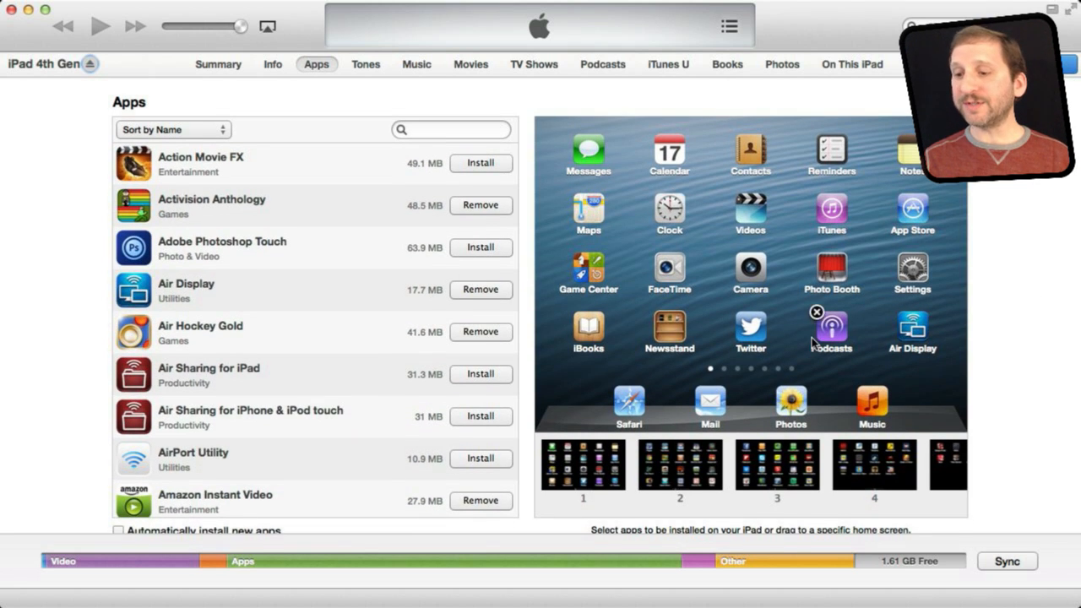
# - Preview the iPad's first home screen page, then its third page
pyautogui.click(581, 462)
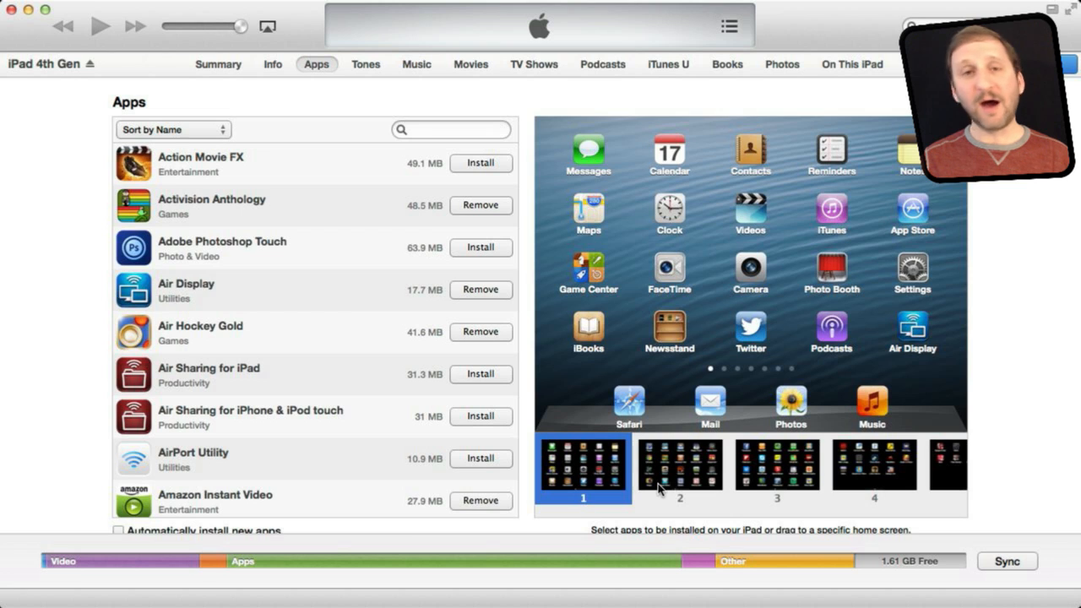
pyautogui.click(776, 465)
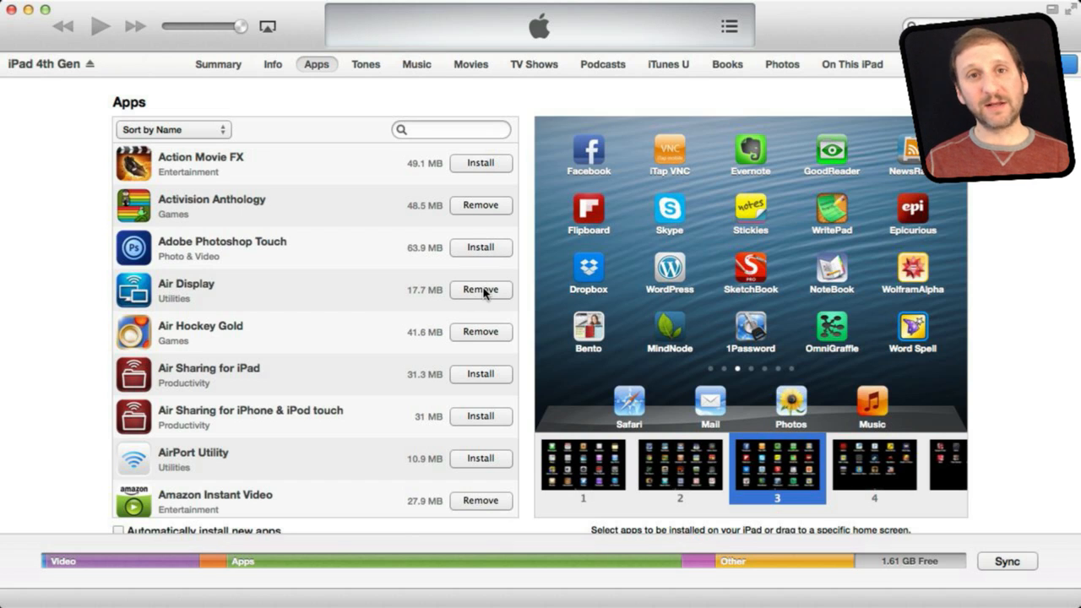
pyautogui.moveTo(37, 193)
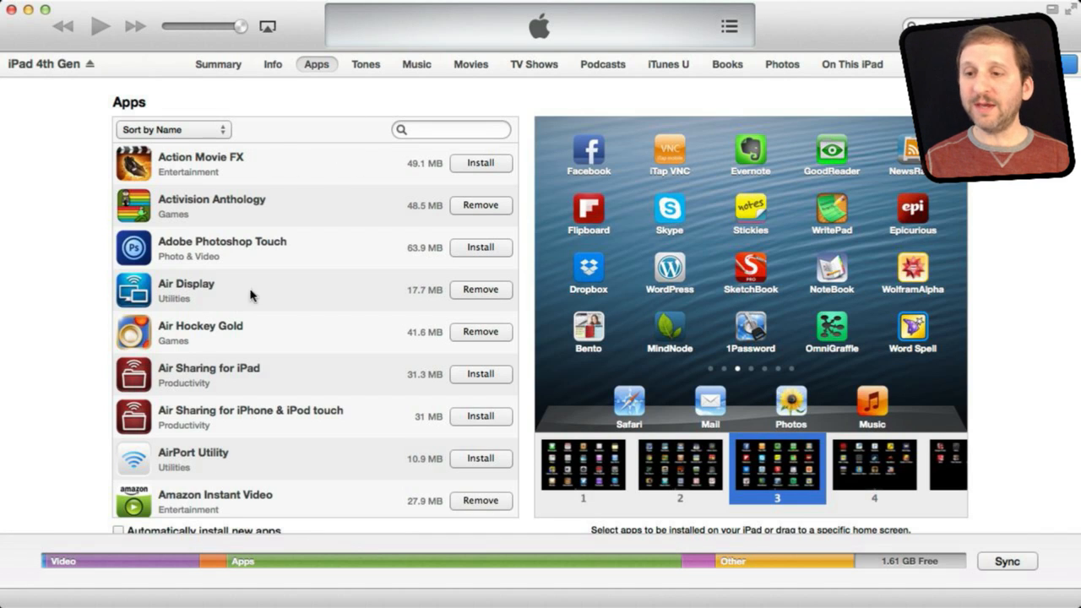
pyautogui.moveTo(200, 172)
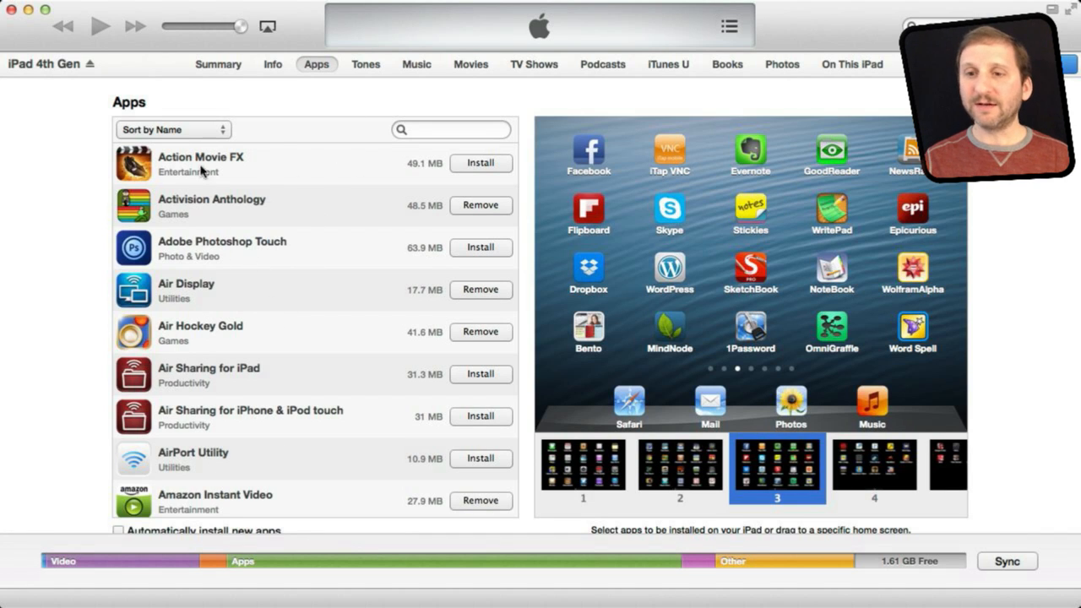
pyautogui.moveTo(388, 145)
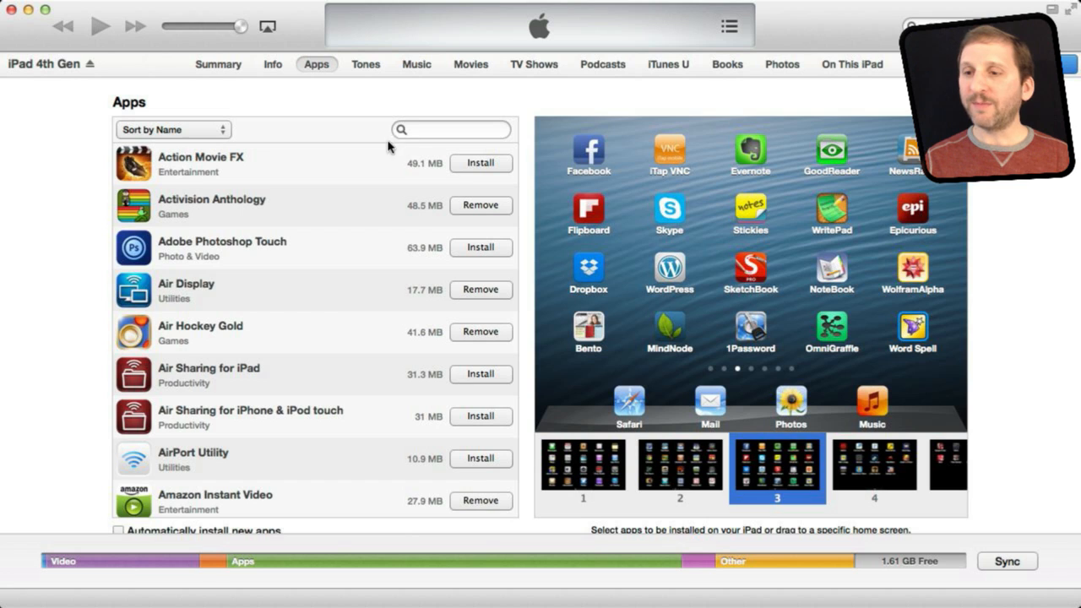
# - Filter the iPad app list with the search term 'tune'
pyautogui.click(452, 128)
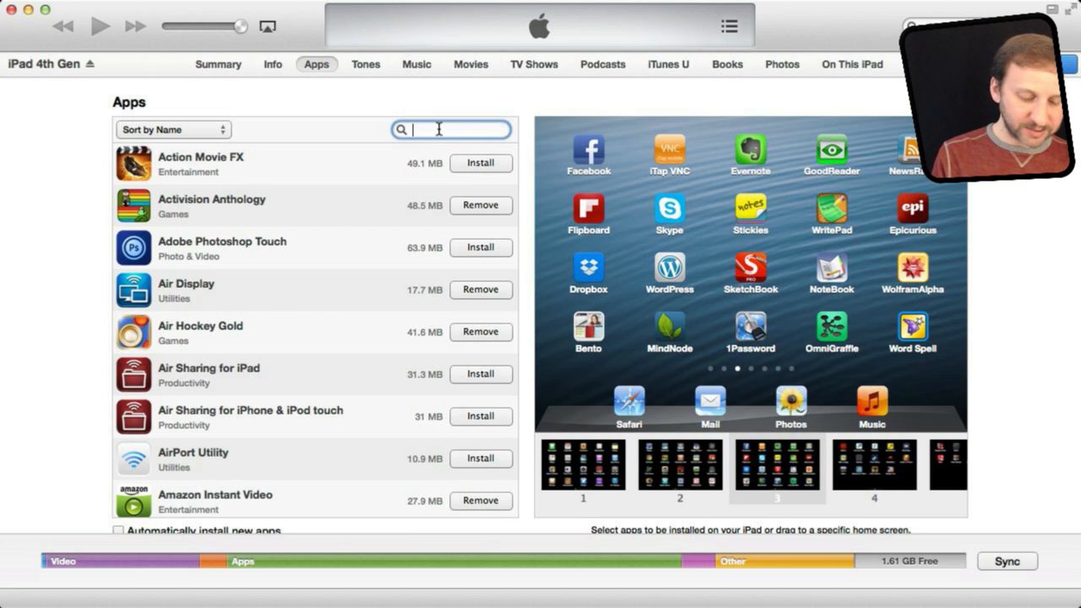
pyautogui.write('tune')
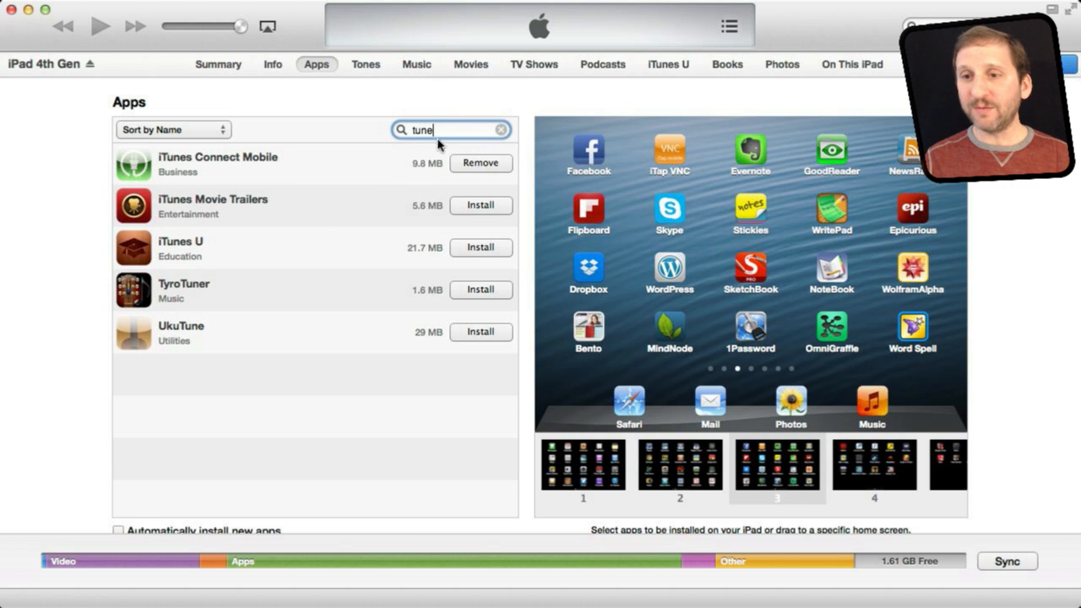
pyautogui.moveTo(187, 322)
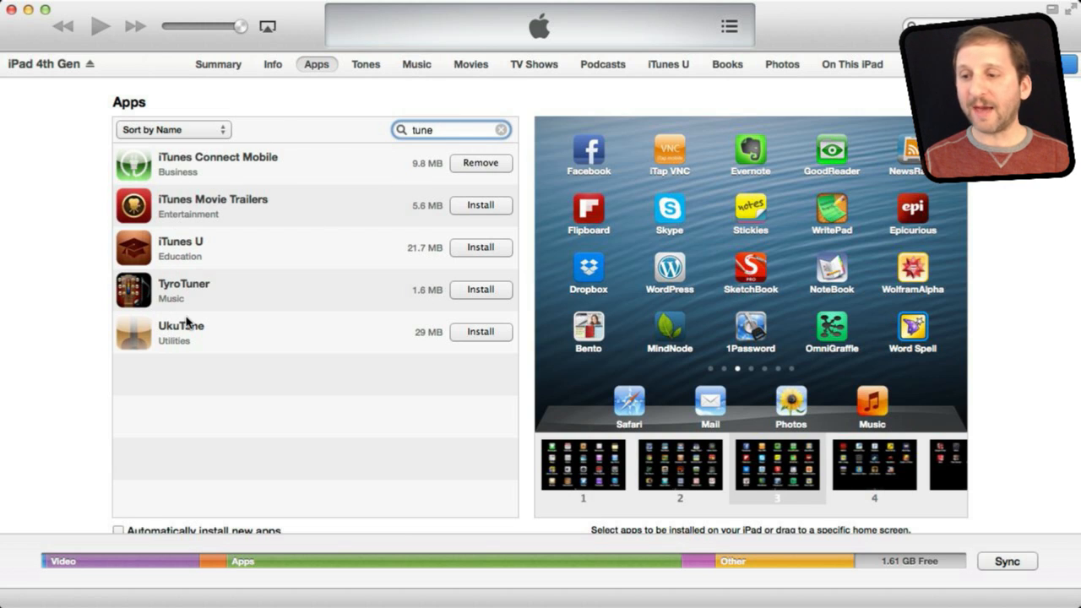
pyautogui.moveTo(165, 167)
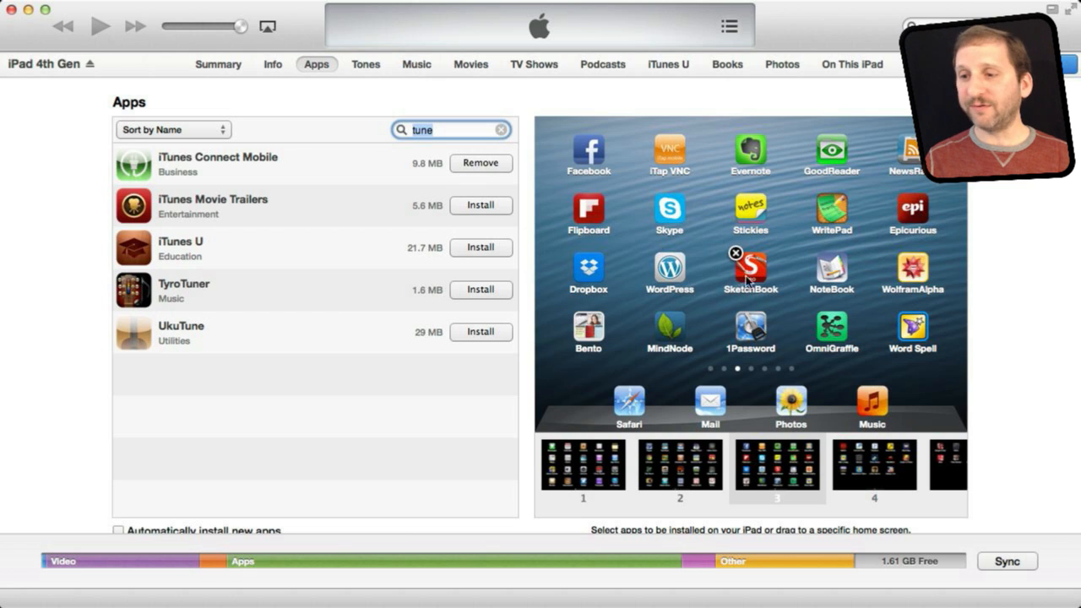
pyautogui.moveTo(689, 436)
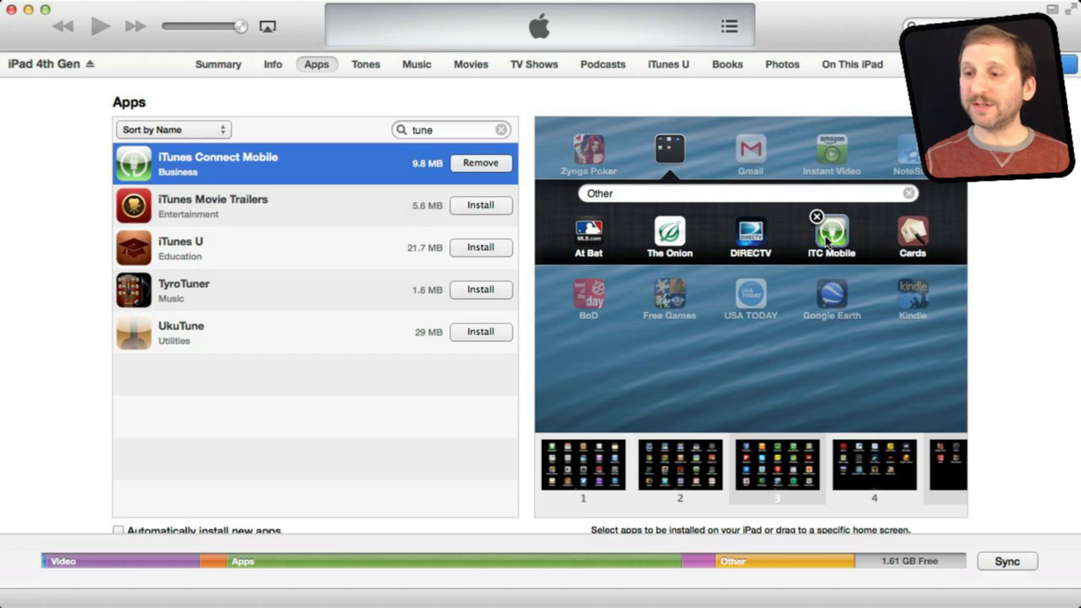
pyautogui.moveTo(272, 198)
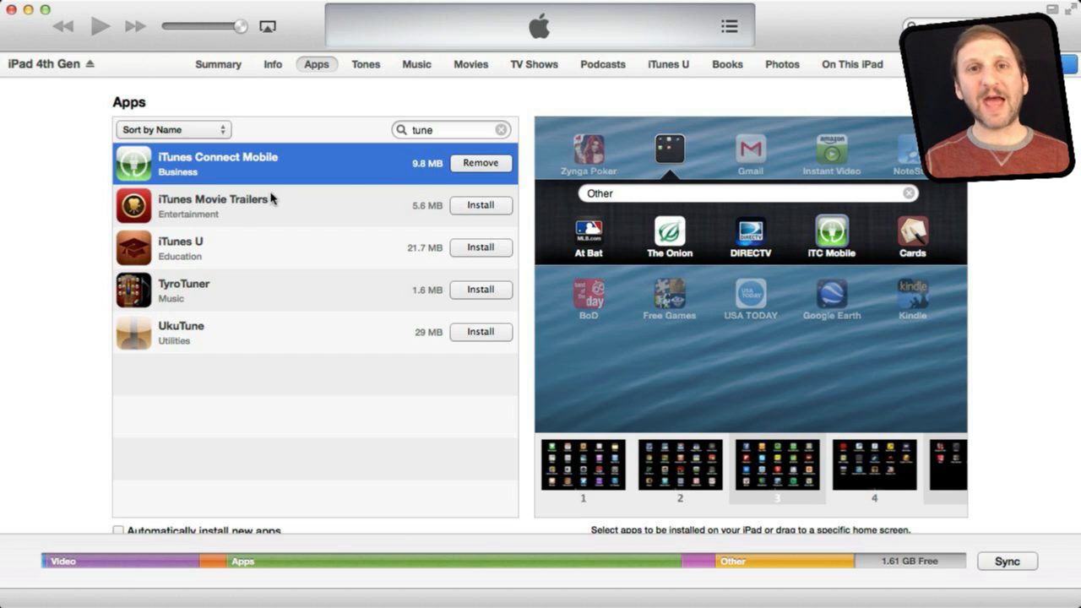
pyautogui.moveTo(216, 209)
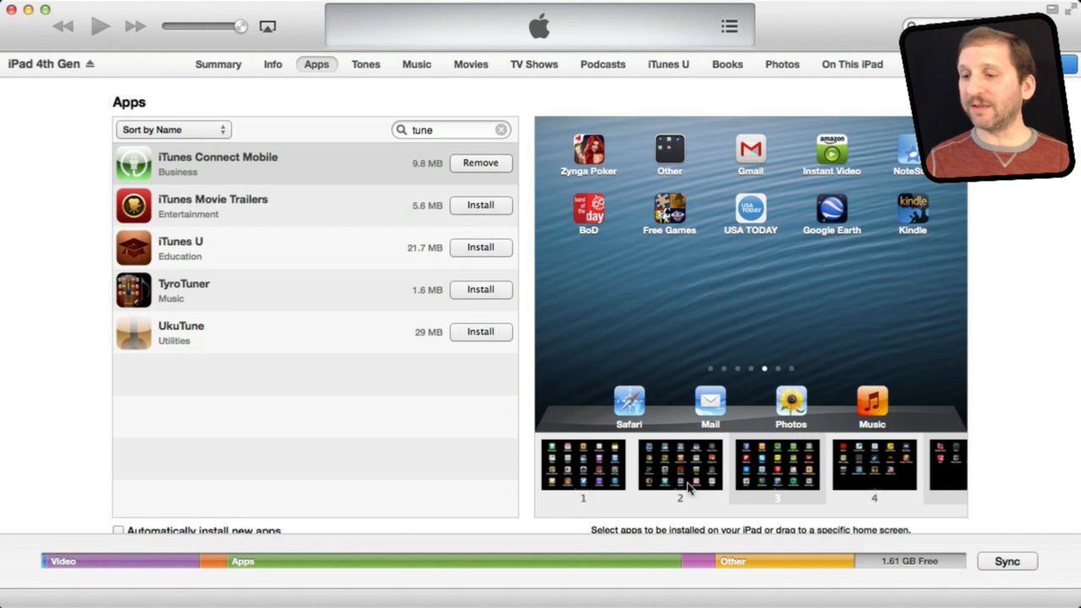
# - Browse the iPad's home screen pages, including the first and last, around the app removal
pyautogui.click(678, 464)
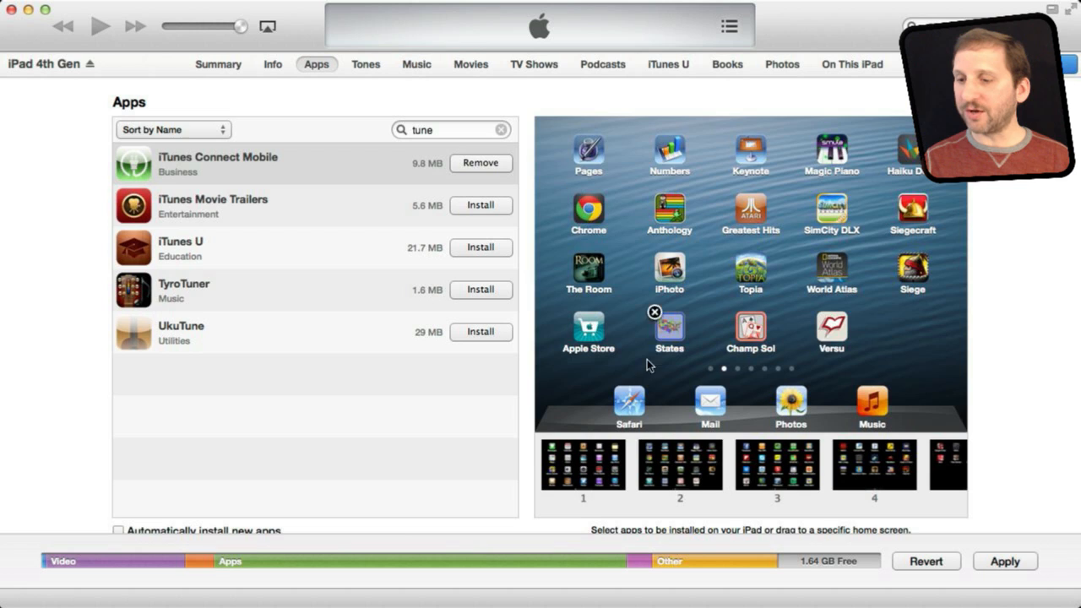
pyautogui.click(581, 464)
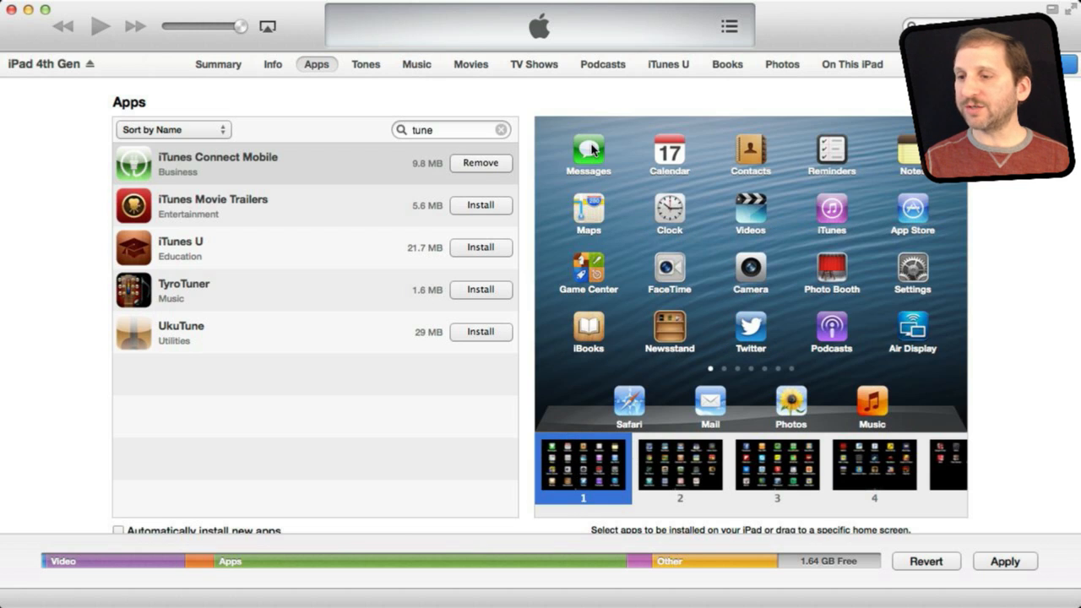
pyautogui.moveTo(829, 391)
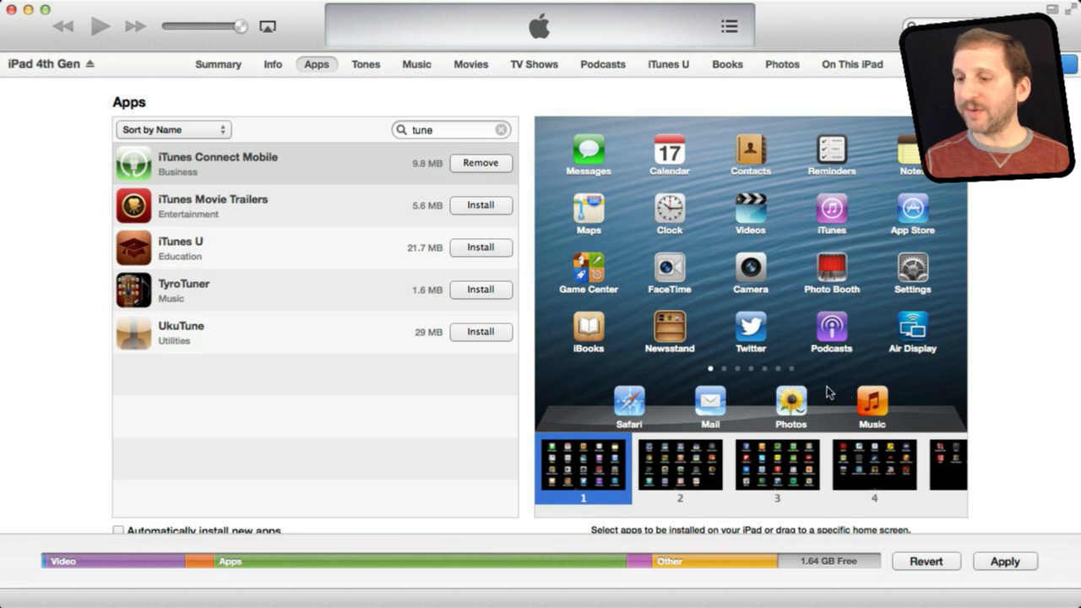
pyautogui.moveTo(750, 328)
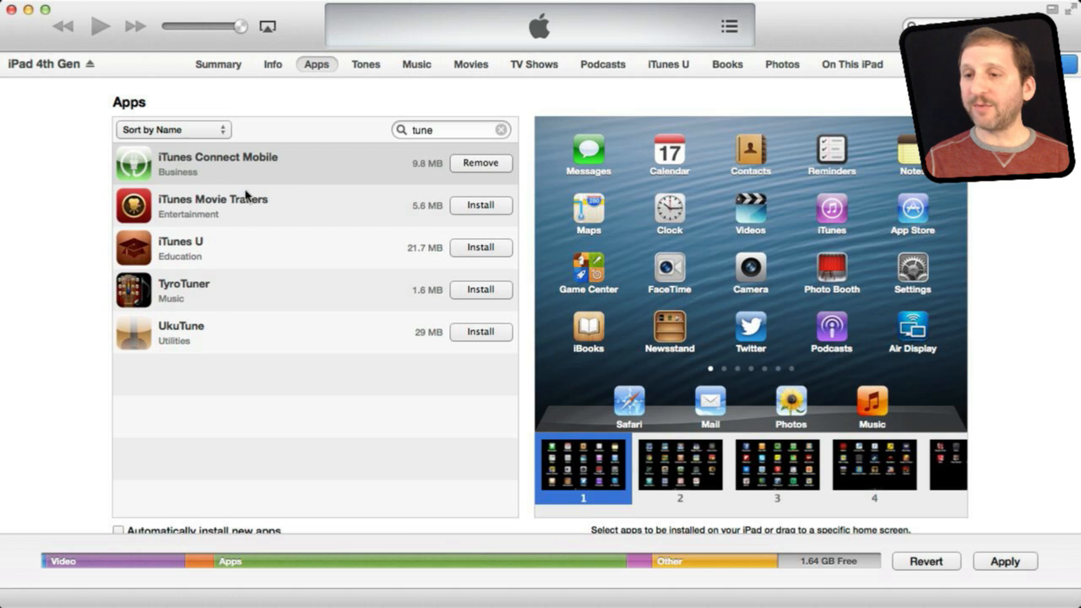
pyautogui.moveTo(848, 460)
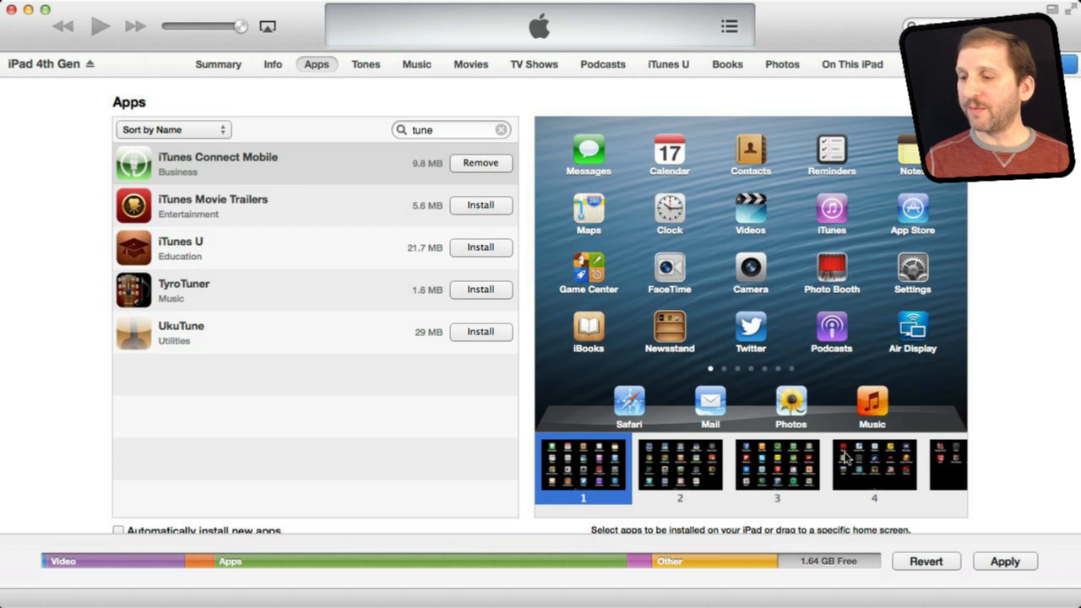
pyautogui.click(875, 464)
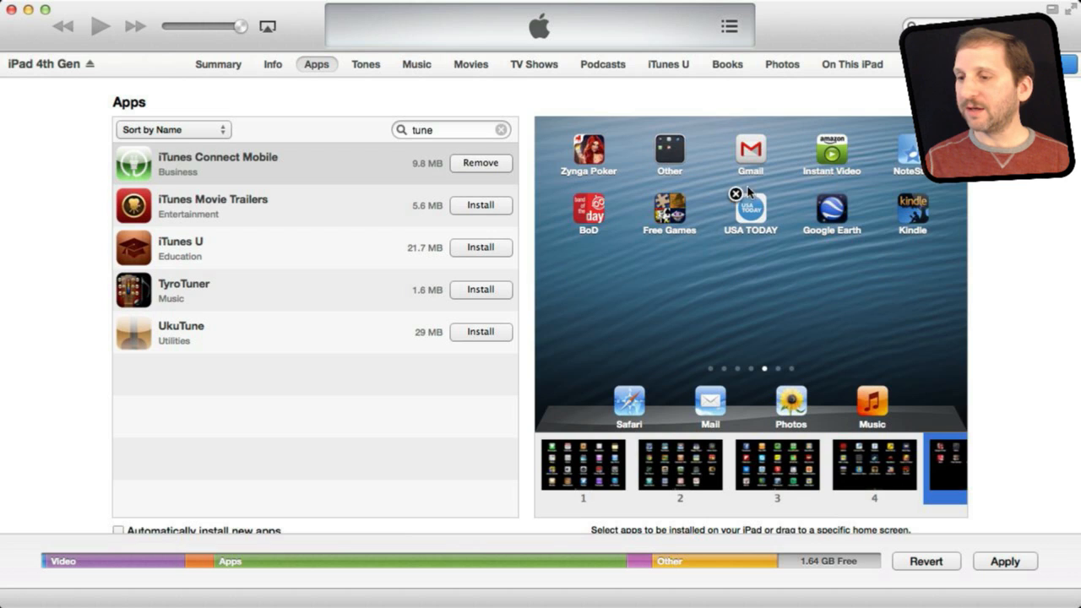
pyautogui.moveTo(600, 337)
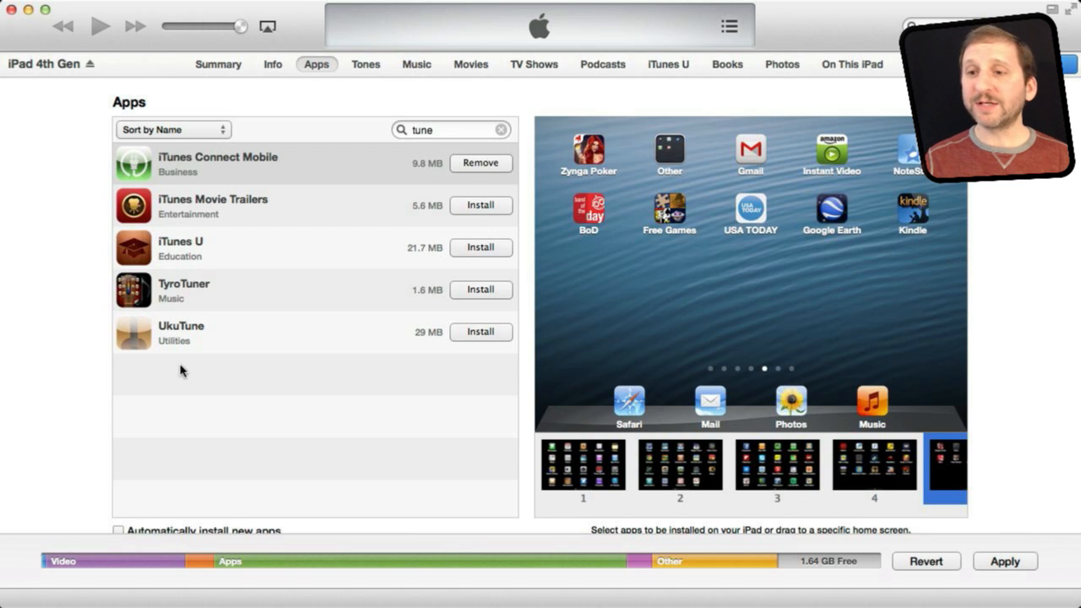
# - Clear the 'tune' search and scroll down toward the Automatically install new apps option
pyautogui.click(500, 129)
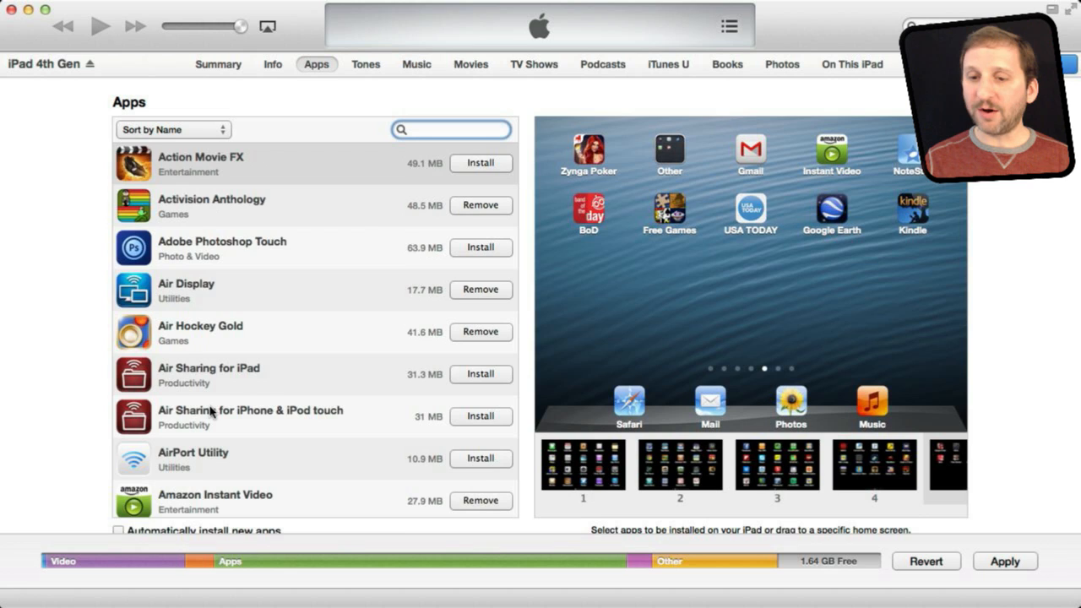
pyautogui.scroll(-3)
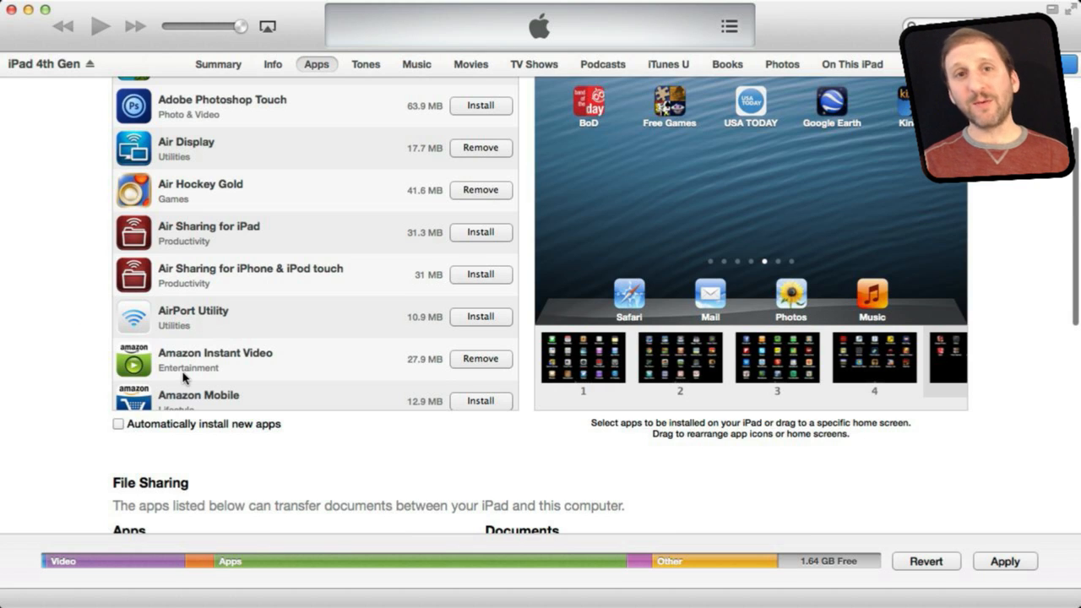
pyautogui.moveTo(99, 447)
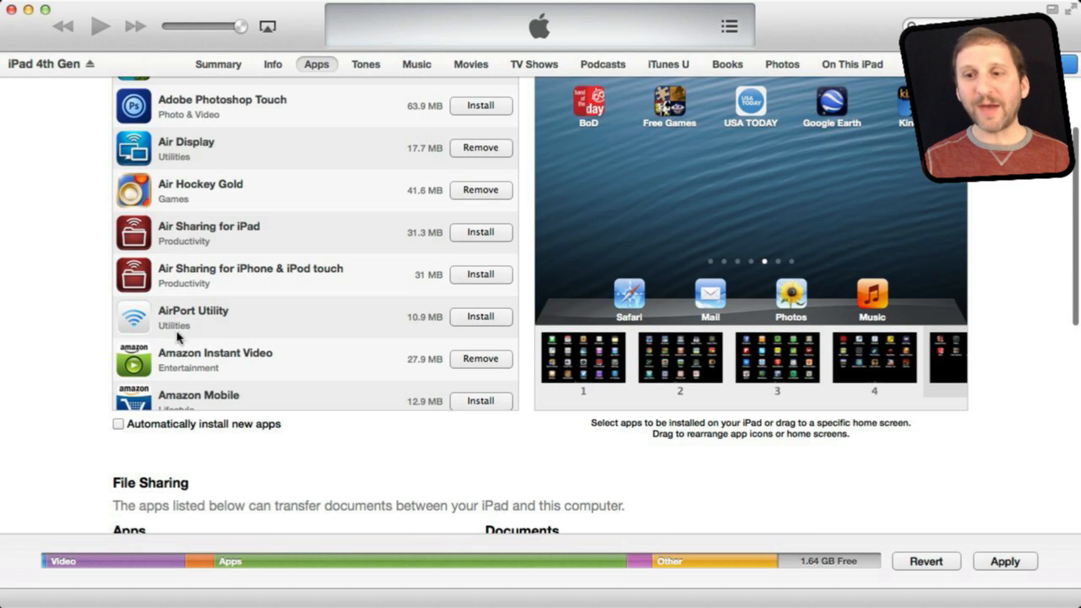
pyautogui.moveTo(102, 429)
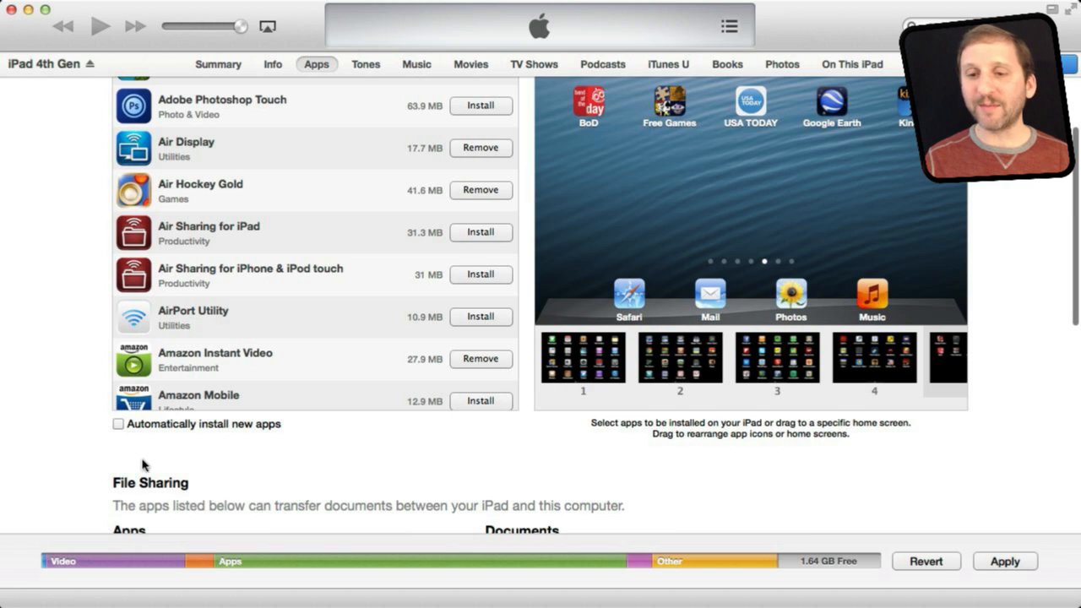
pyautogui.moveTo(129, 439)
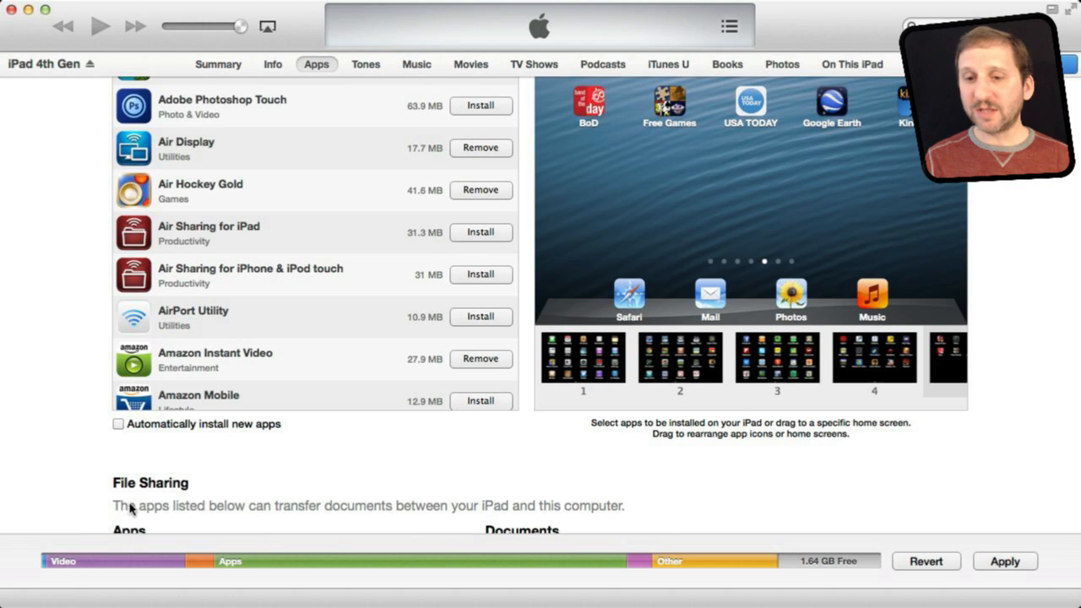
pyautogui.moveTo(304, 582)
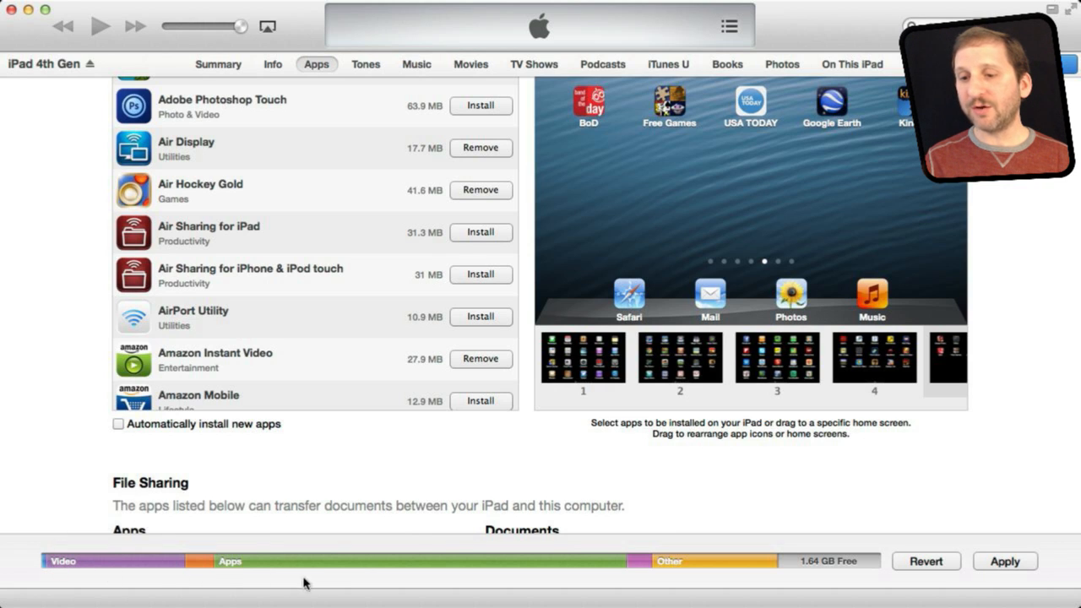
pyautogui.moveTo(336, 560)
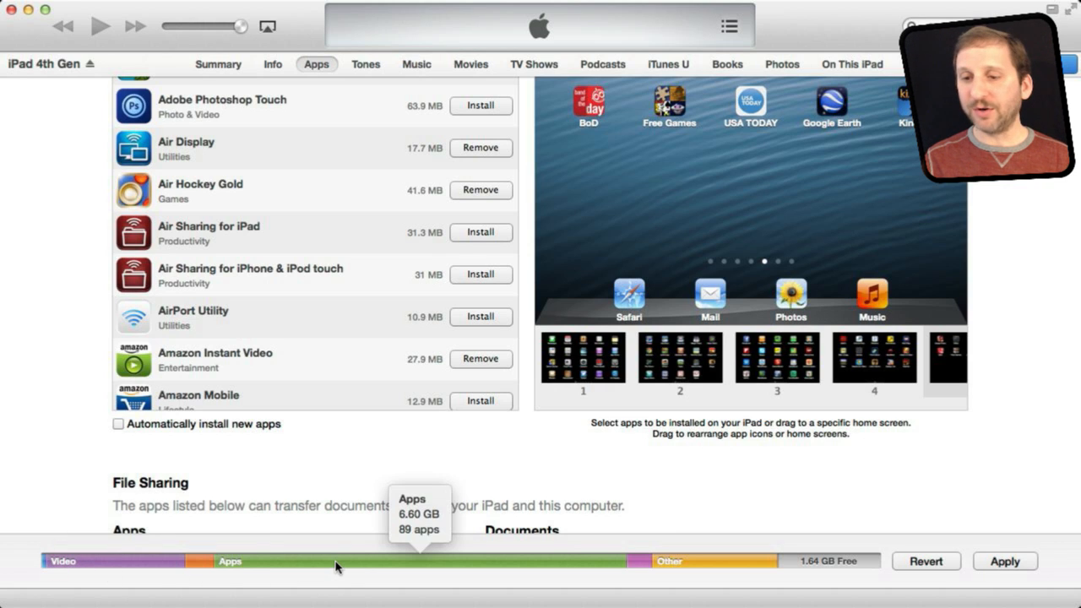
pyautogui.moveTo(284, 564)
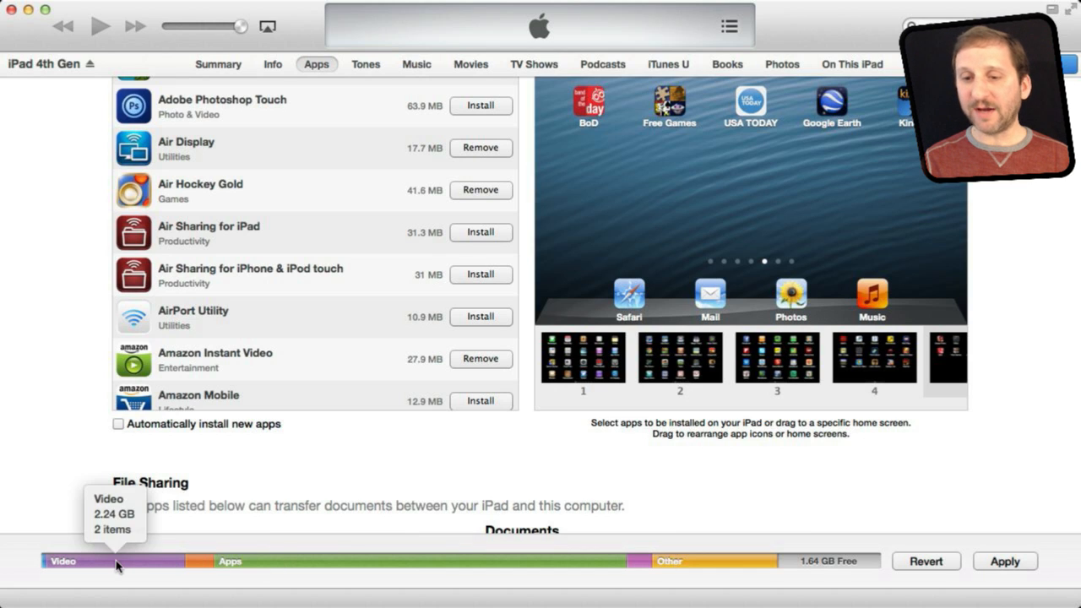
pyautogui.moveTo(713, 561)
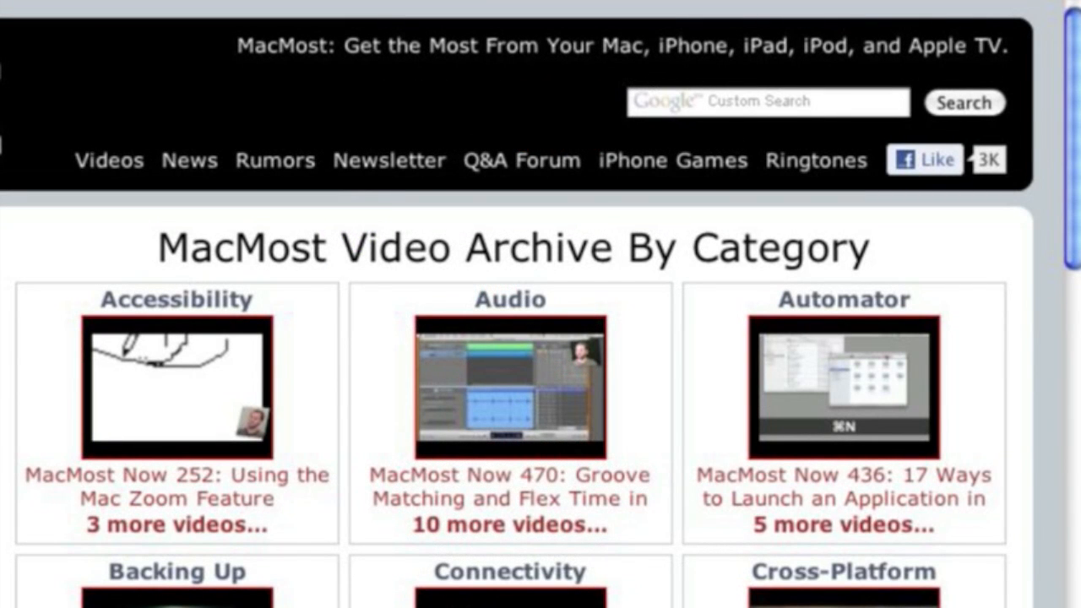
pyautogui.moveTo(93, 169)
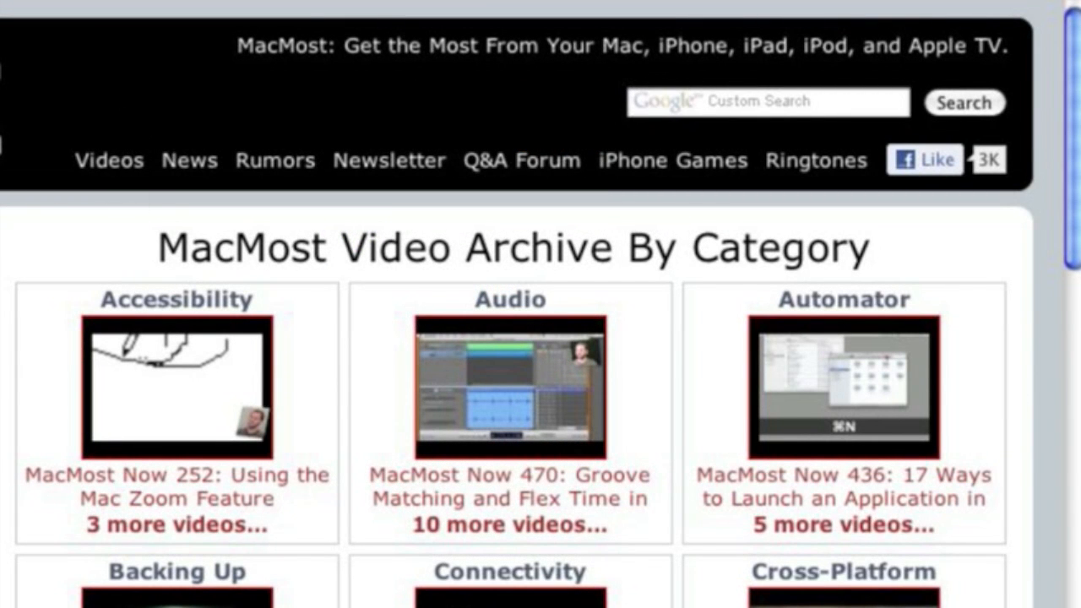
pyautogui.scroll(-3)
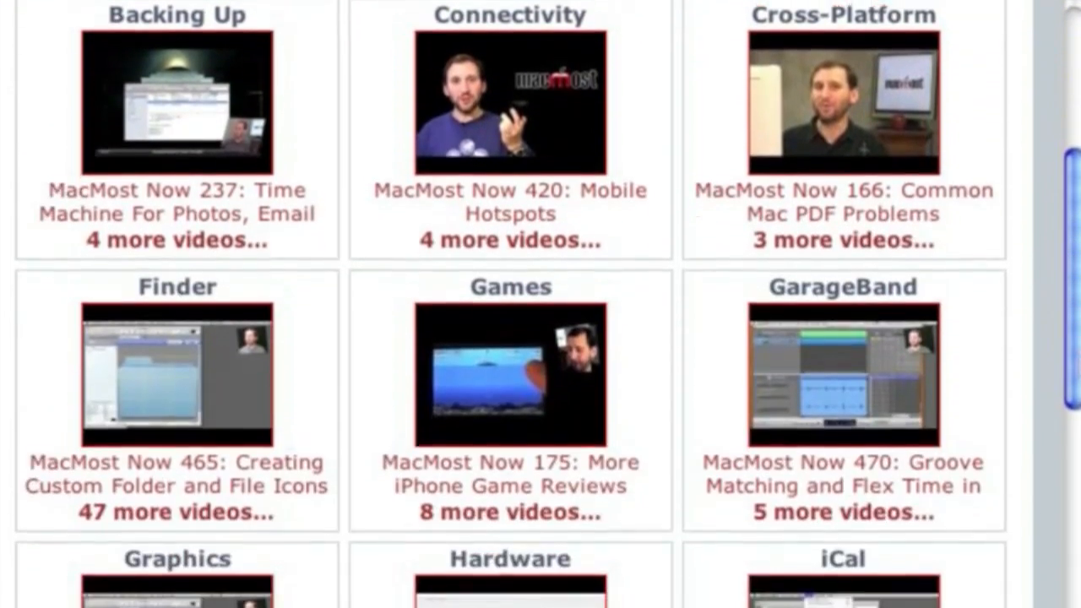
pyautogui.scroll(-3)
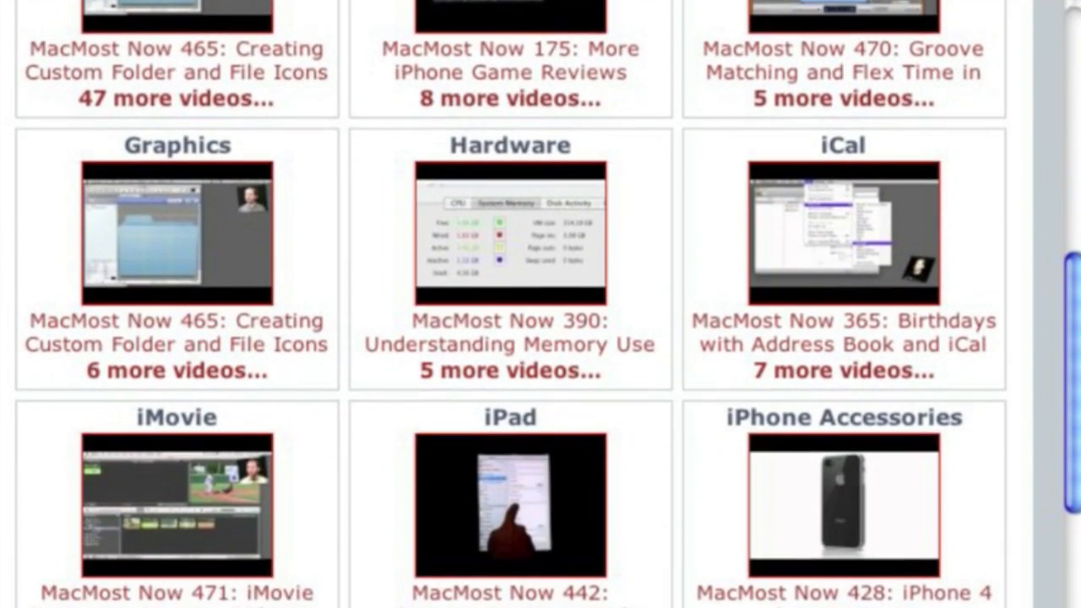